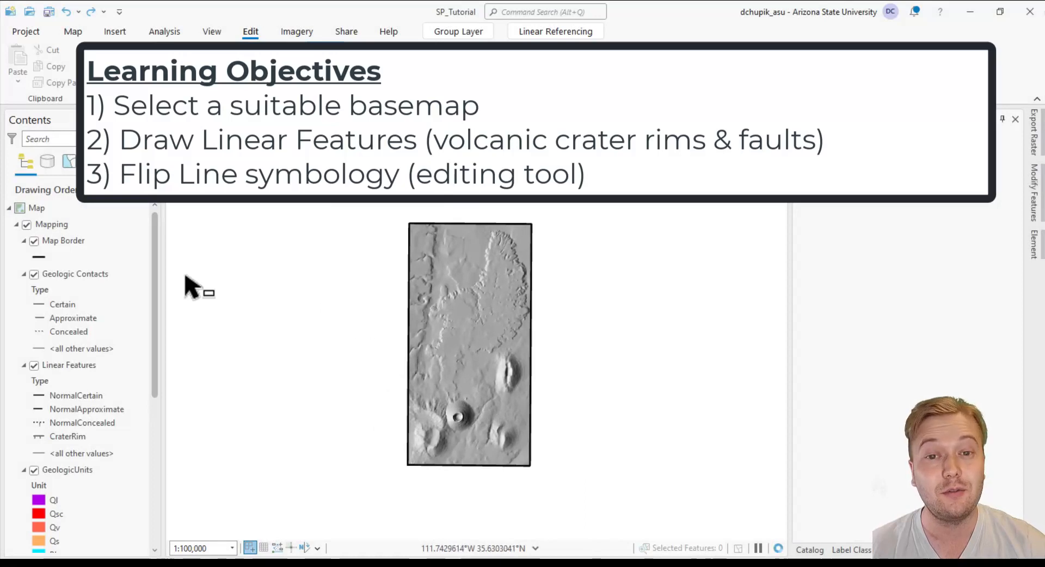
Toggle the Google Earth imagery off again and hide SP_Hillshade_270_40, leaving SP_Hillshade_315_45 shading the map
{"action": "scroll", "scroll_direction": "down", "scroll_amount": 3}
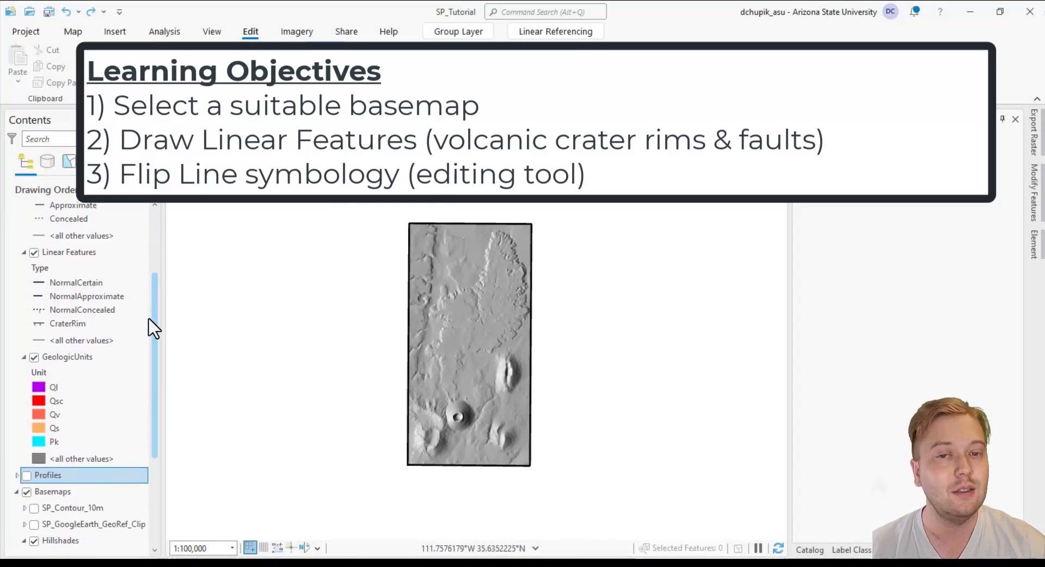
{"action": "scroll", "scroll_direction": "down", "scroll_amount": 3}
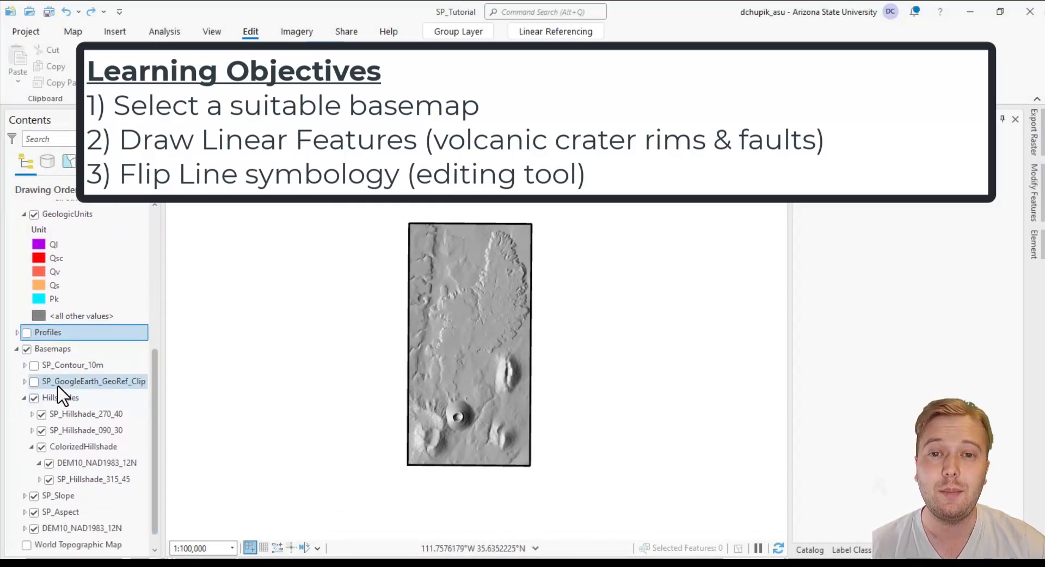
{"action": "left_click", "coordinate": [34, 381]}
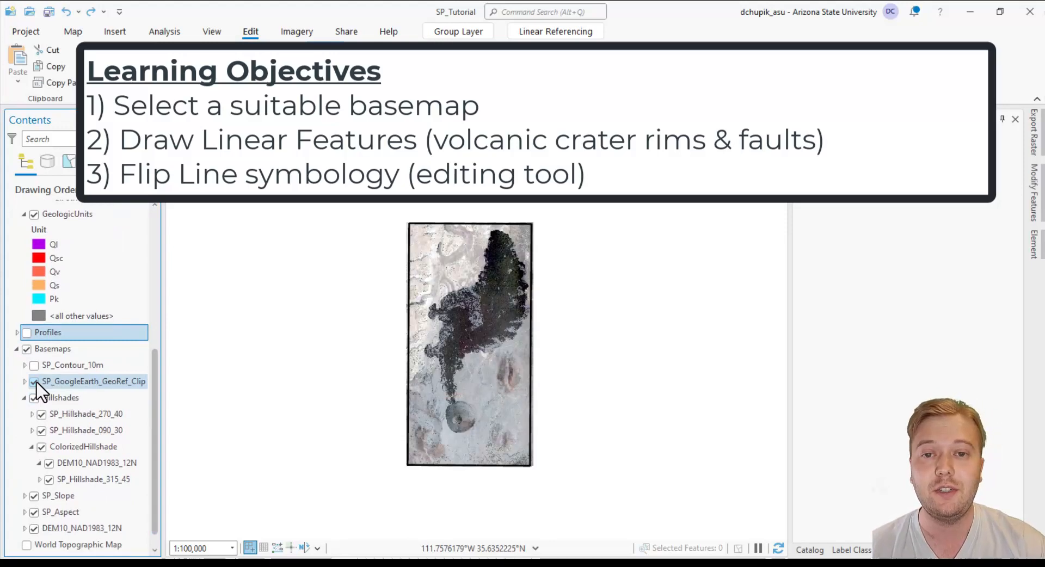
{"action": "left_click", "coordinate": [33, 380]}
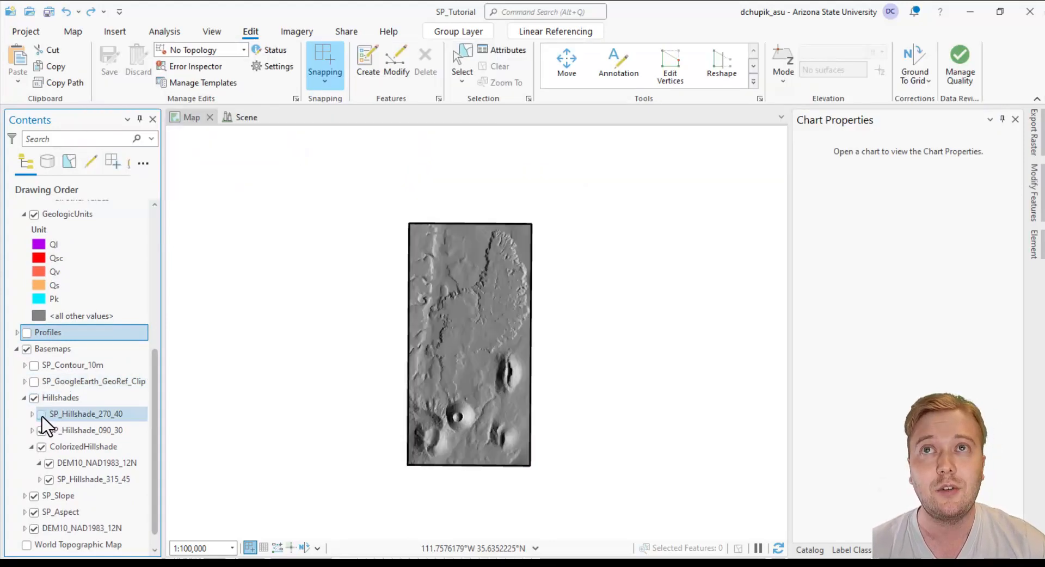
{"action": "left_click", "coordinate": [34, 430]}
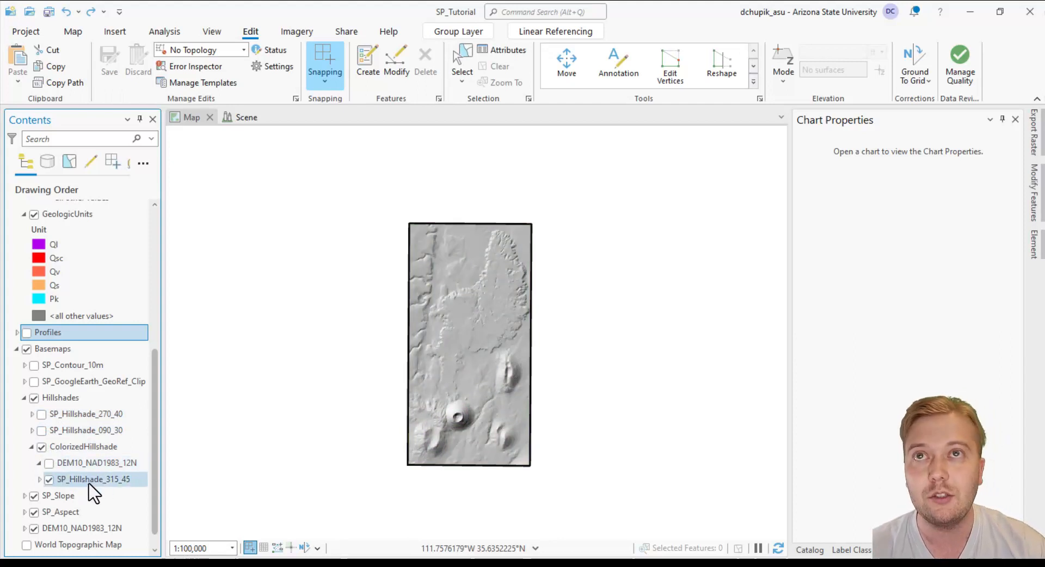
{"action": "left_click", "coordinate": [94, 479]}
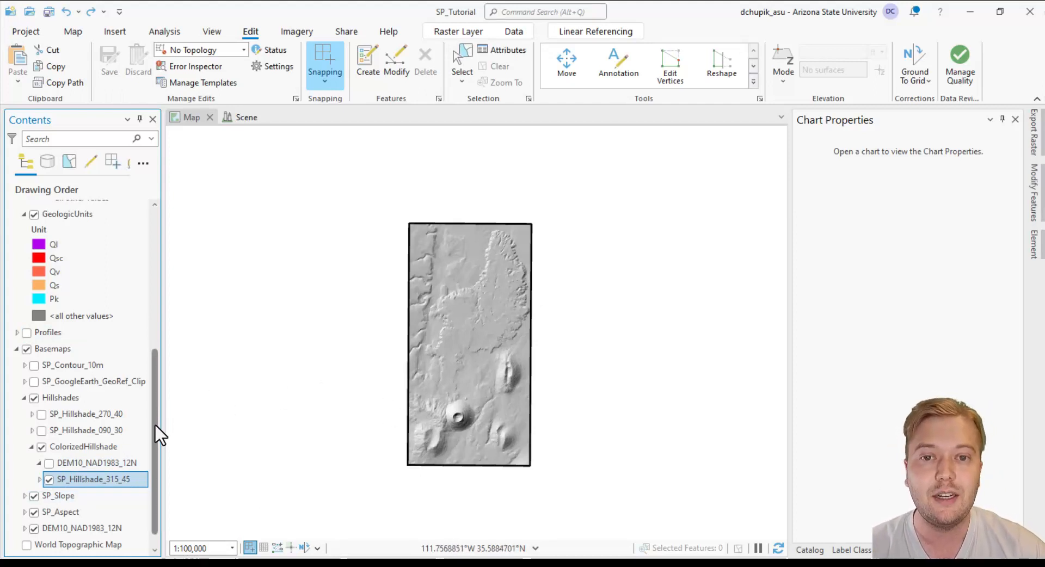
Select the Linear Features layer and review the remaining mapping layers and basemaps in Contents
{"action": "scroll", "scroll_direction": "up", "scroll_amount": 3}
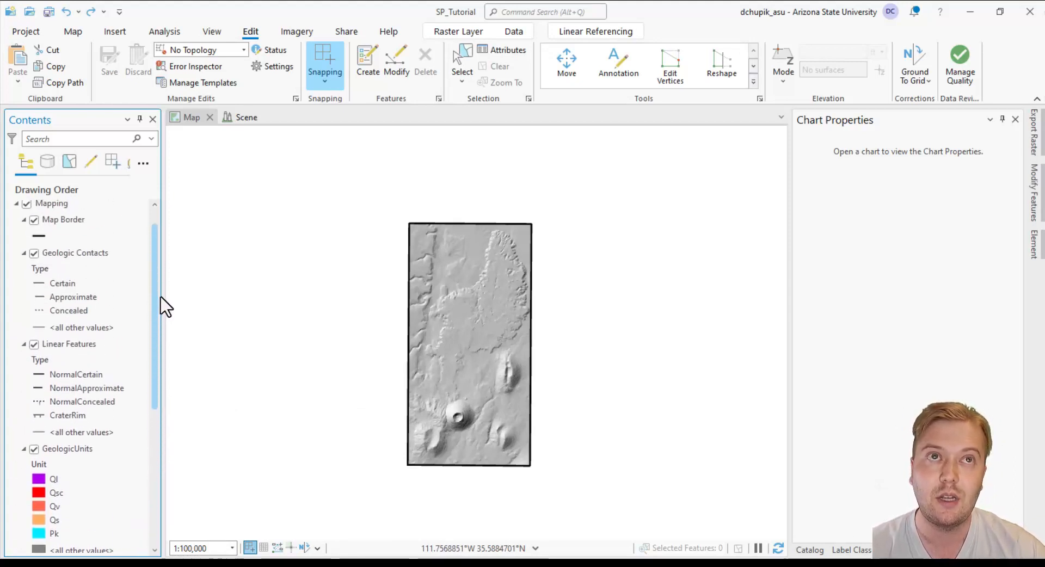
{"action": "left_click", "coordinate": [68, 364]}
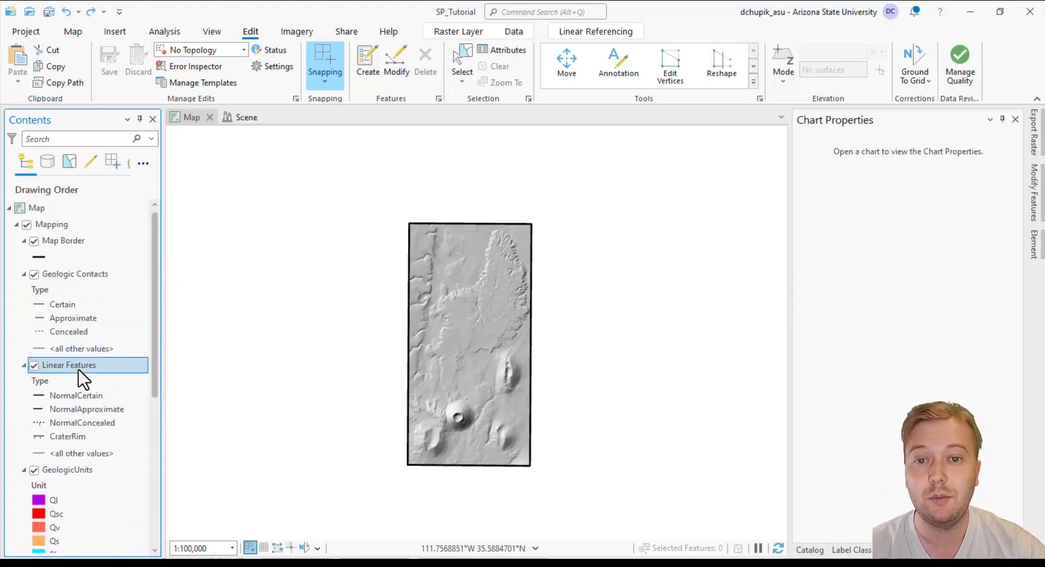
{"action": "left_click", "coordinate": [68, 437]}
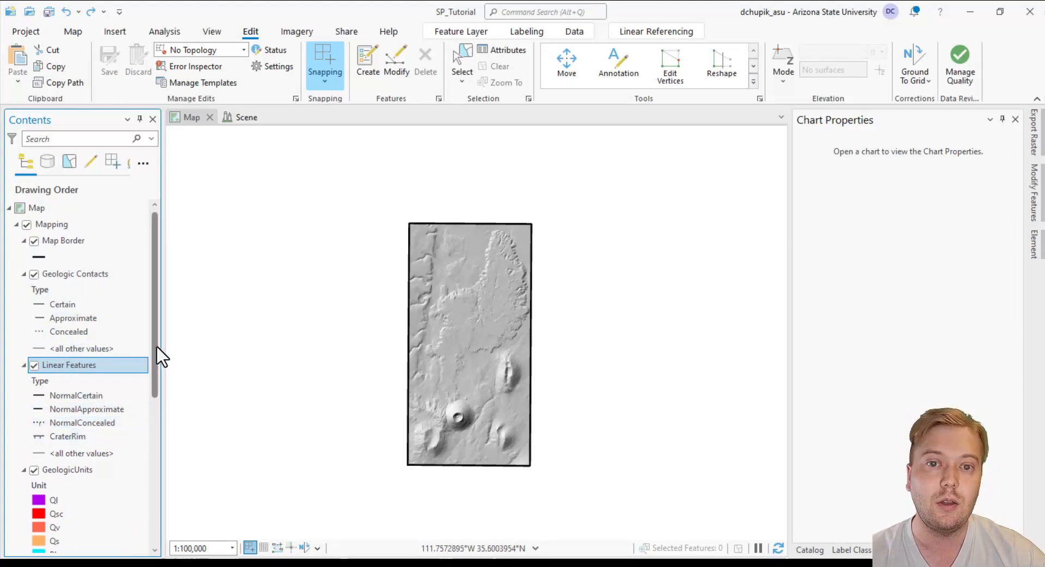
{"action": "scroll", "scroll_direction": "down", "scroll_amount": 3}
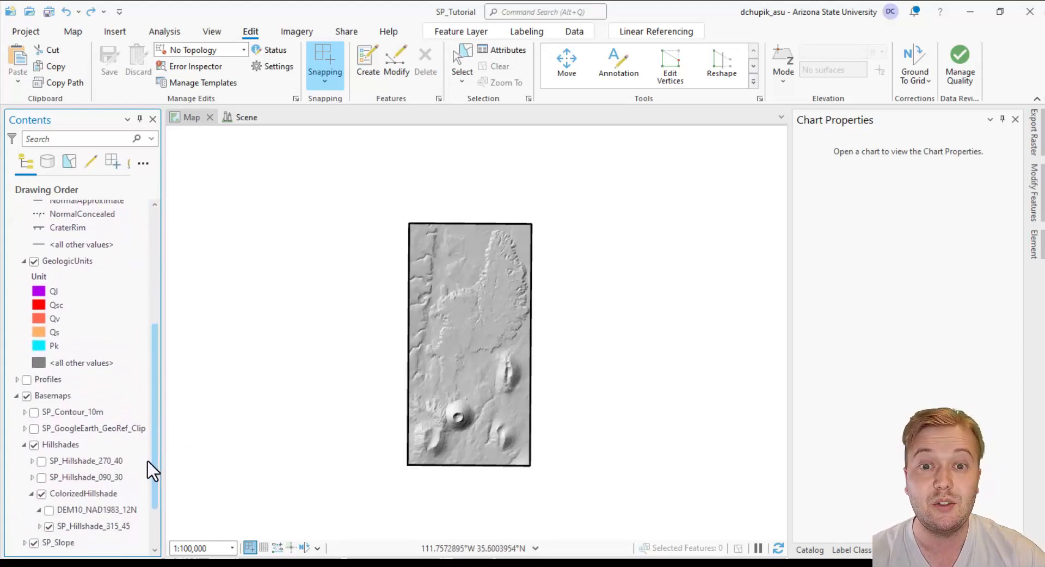
{"action": "scroll", "scroll_direction": "down", "scroll_amount": 3}
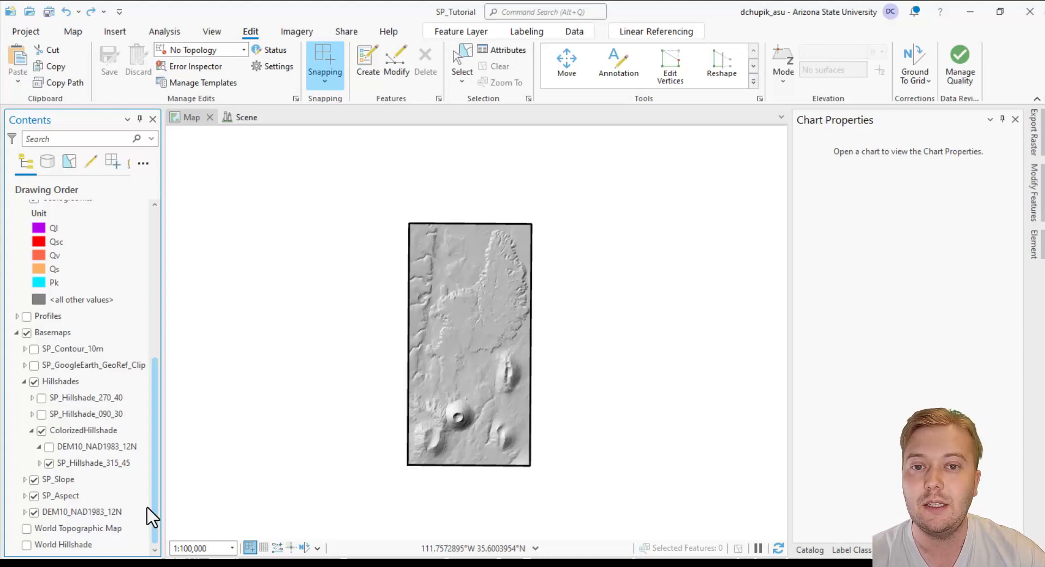
{"action": "left_click", "coordinate": [94, 463]}
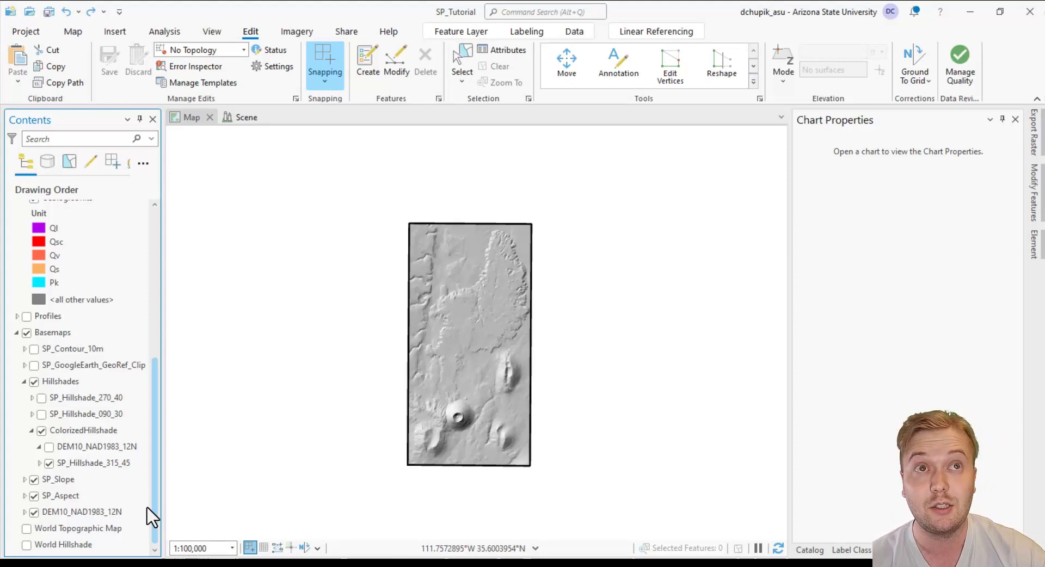
Turn on the Profiles group and review the Profile A and Profile C elevation charts
{"action": "left_click", "coordinate": [324, 63]}
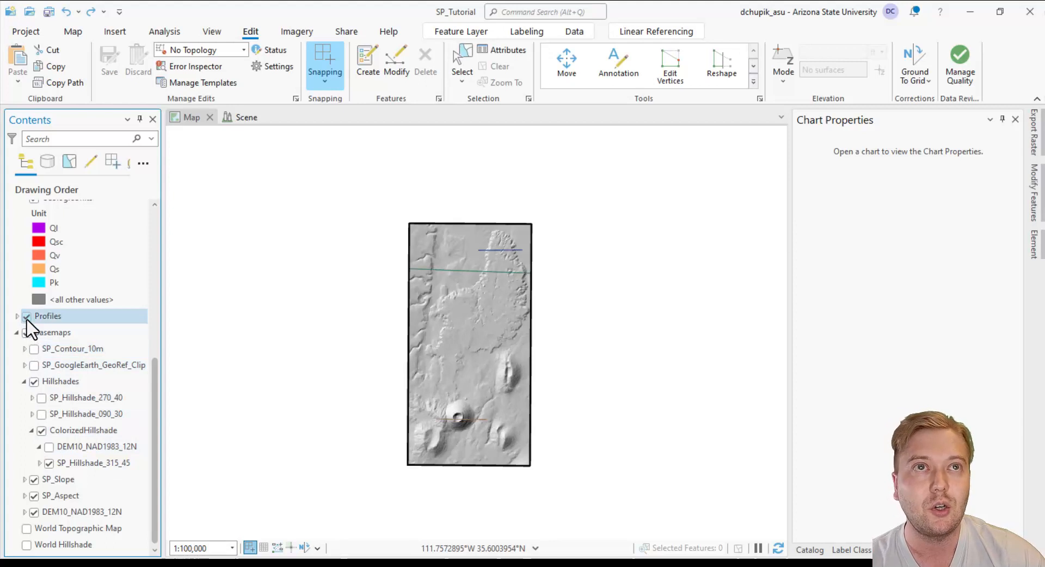
{"action": "left_click", "coordinate": [17, 315]}
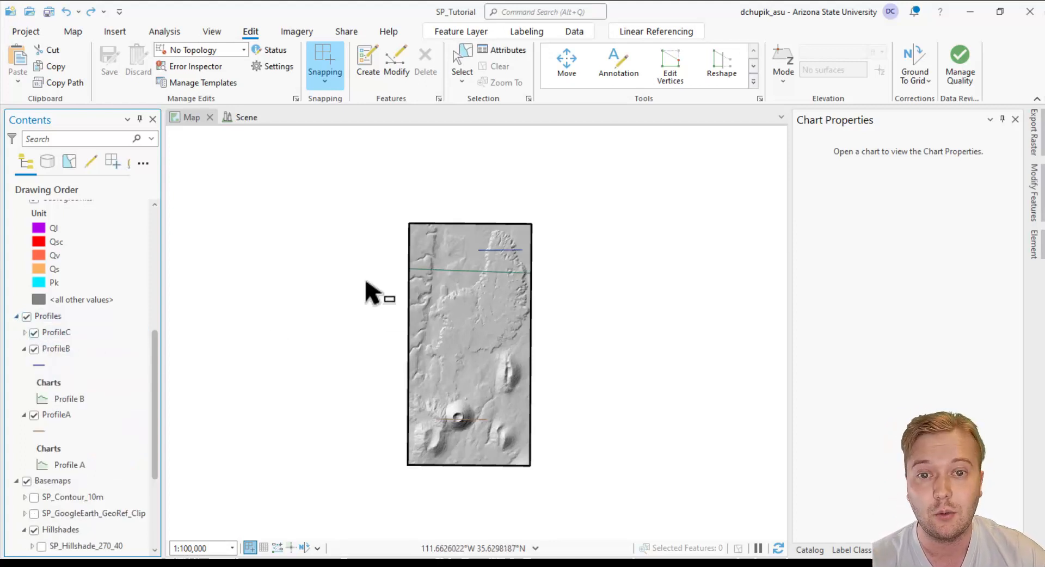
{"action": "left_click", "coordinate": [70, 465]}
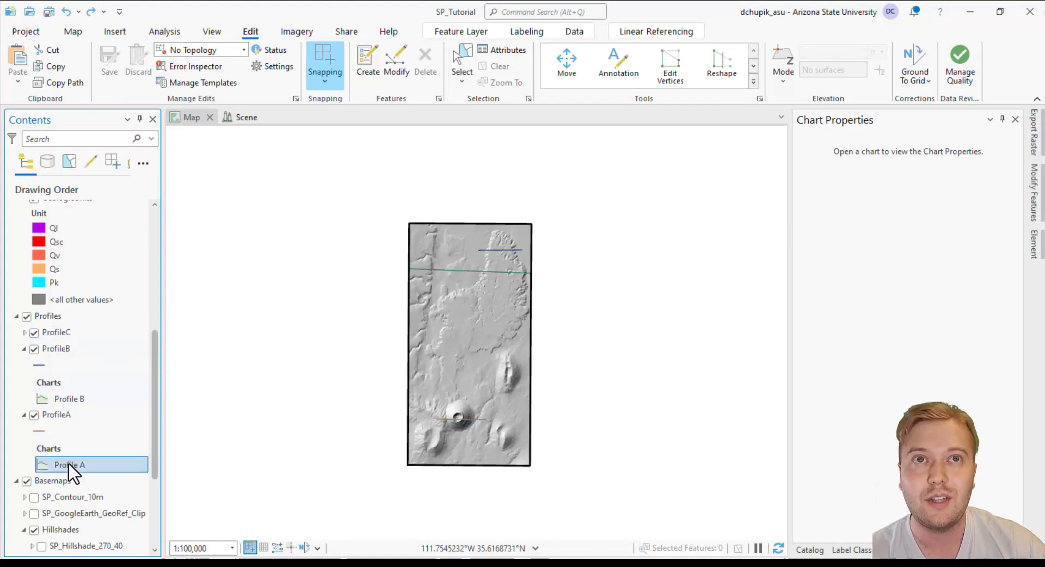
{"action": "double_click", "coordinate": [70, 464]}
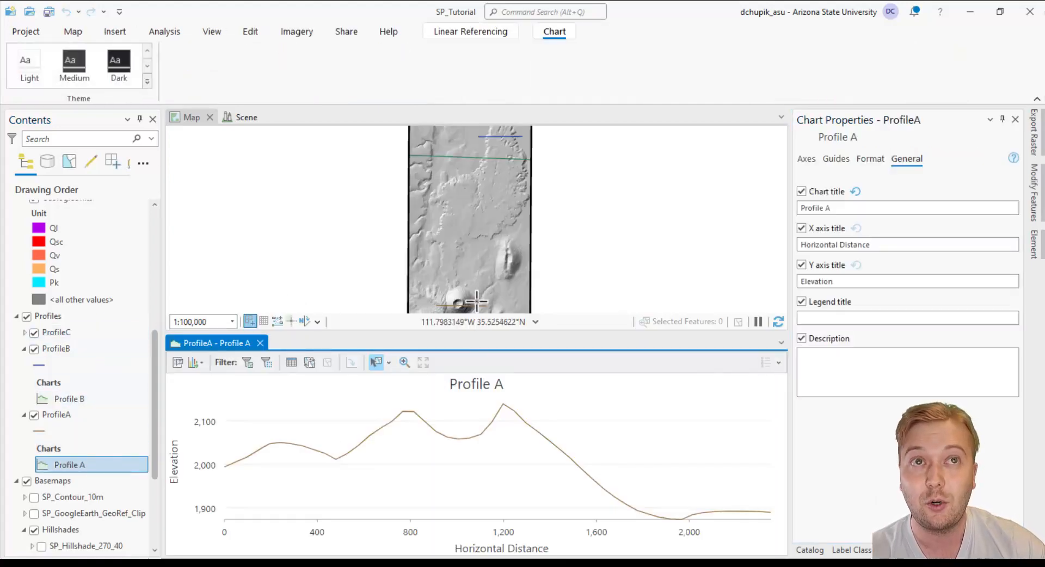
{"action": "left_click", "coordinate": [250, 31]}
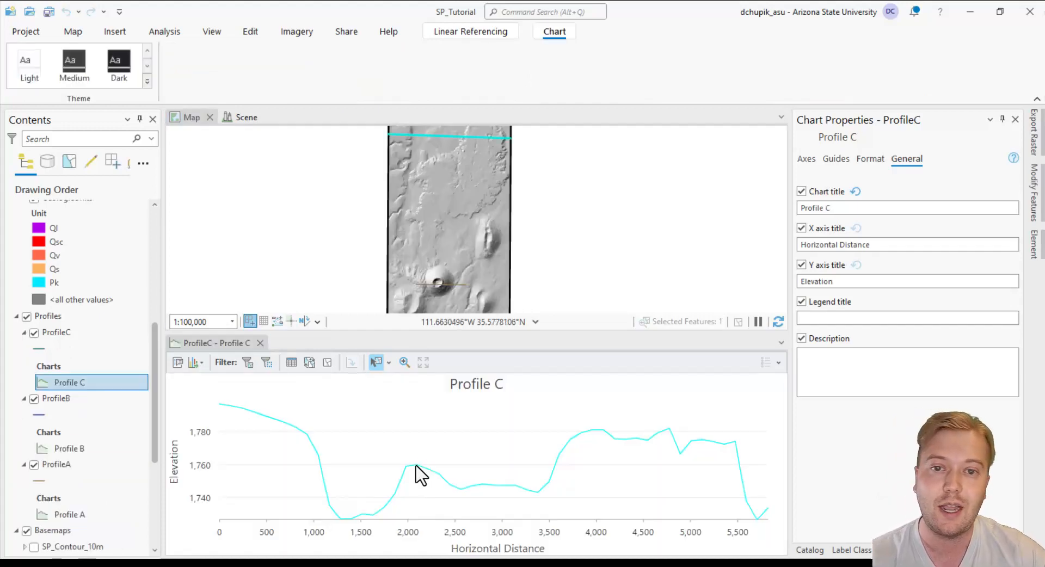
{"action": "left_click", "coordinate": [251, 32]}
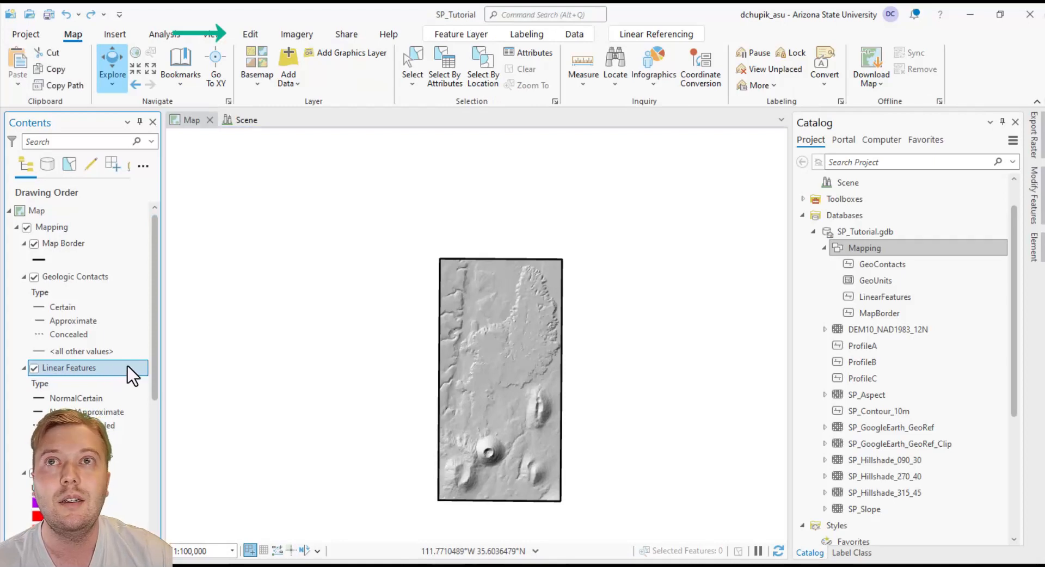
Make the CraterRim line template active in Create Features and choose the Streaming construction mode
{"action": "left_click", "coordinate": [248, 34]}
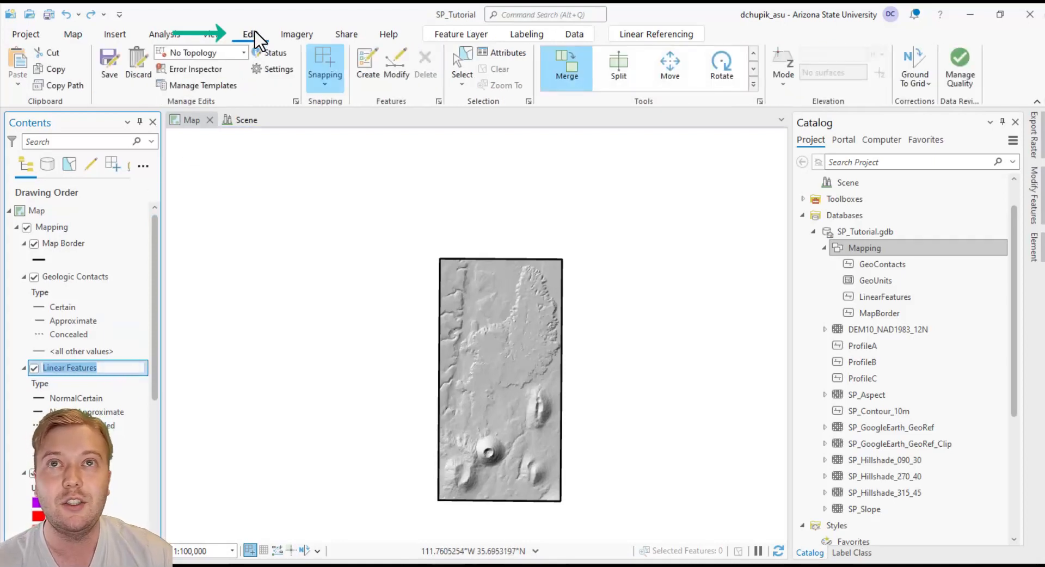
{"action": "left_click", "coordinate": [365, 63]}
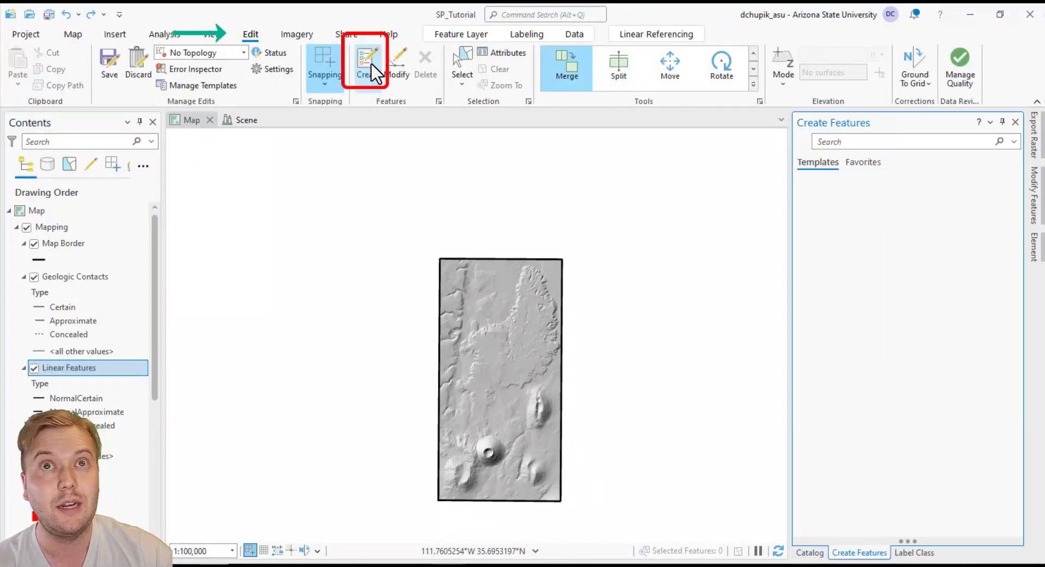
{"action": "left_click", "coordinate": [366, 63]}
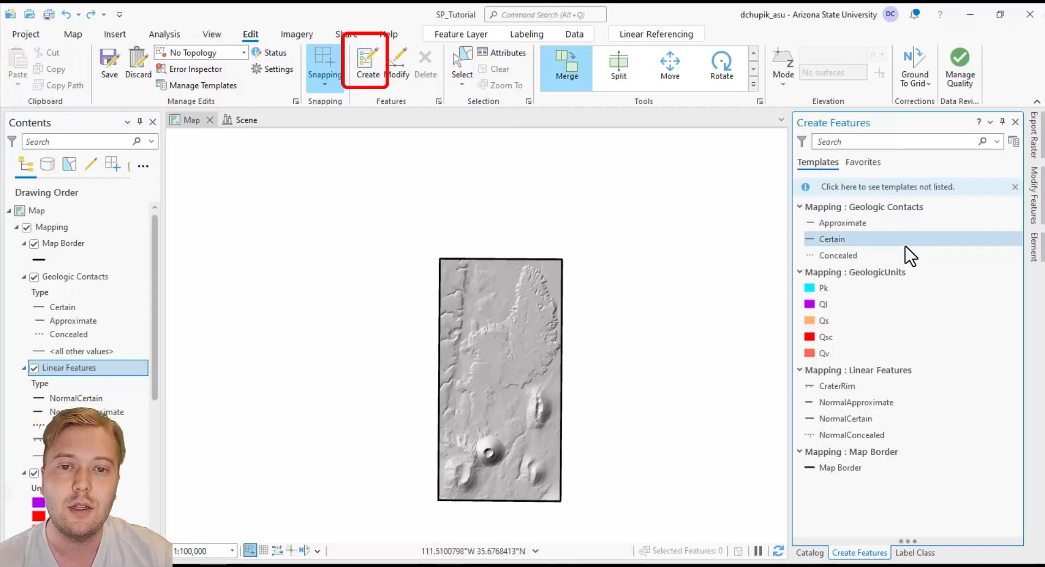
{"action": "left_click", "coordinate": [836, 397]}
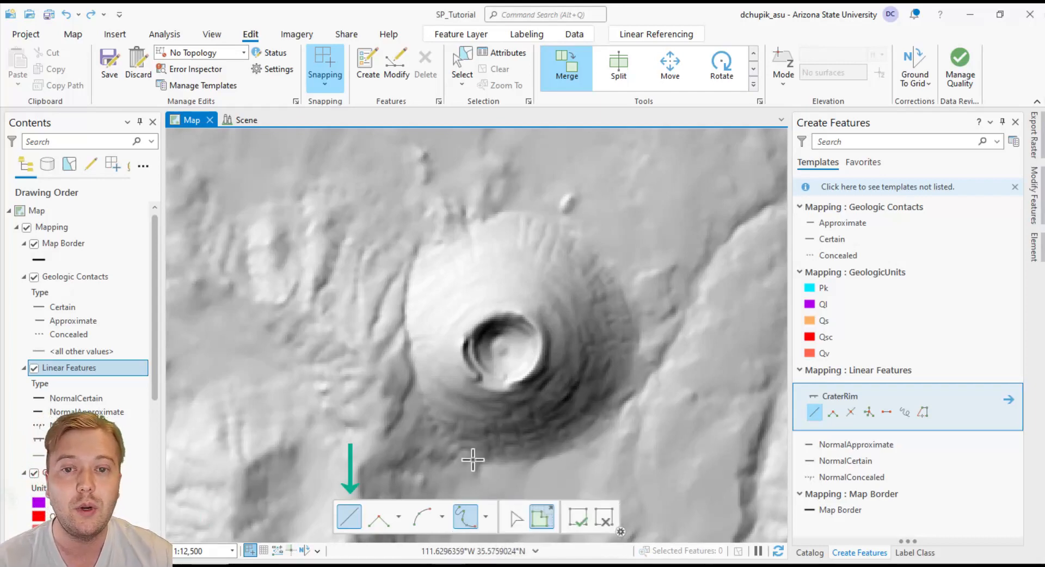
{"action": "left_click", "coordinate": [471, 516]}
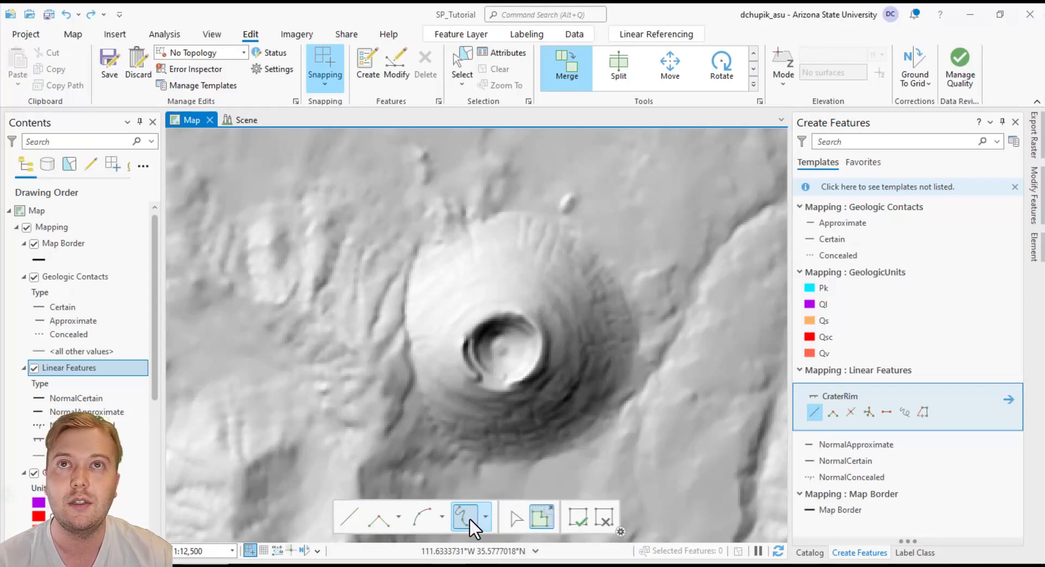
{"action": "mouse_move", "coordinate": [470, 516]}
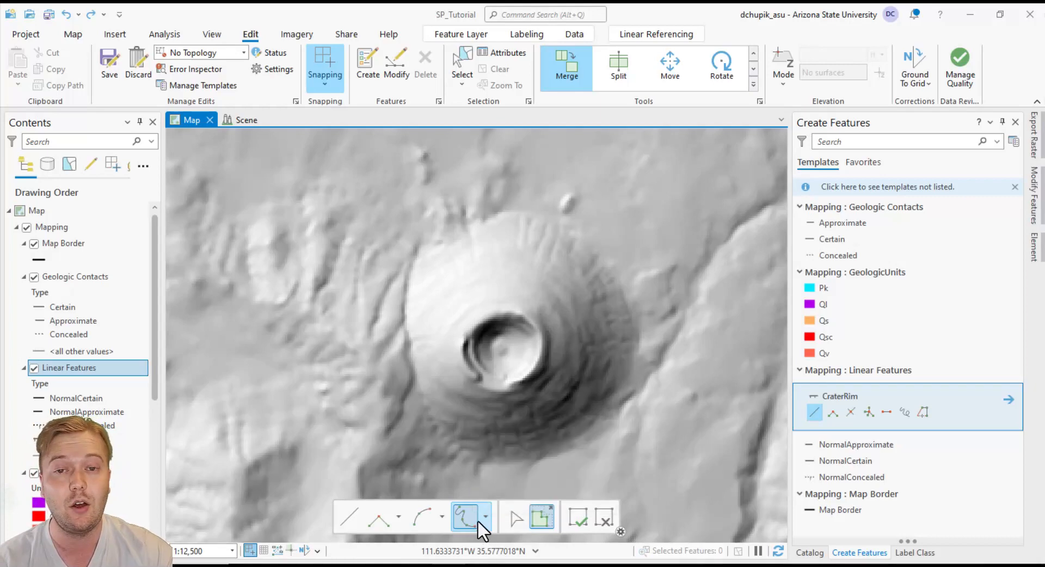
Change the Stream Options tolerance from 16.4 ft to 5 m
{"action": "left_click", "coordinate": [486, 518]}
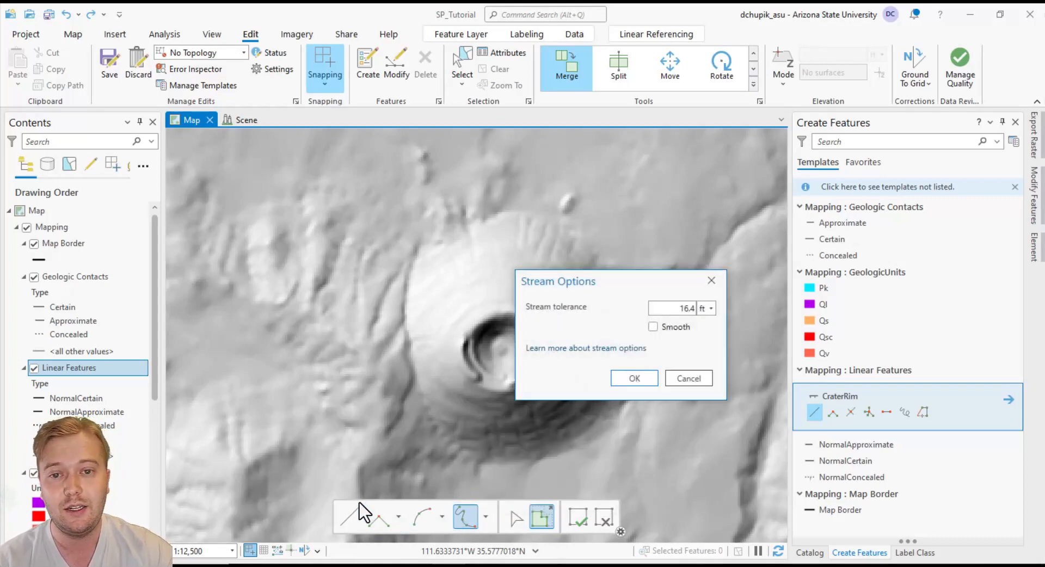
{"action": "left_click", "coordinate": [673, 308]}
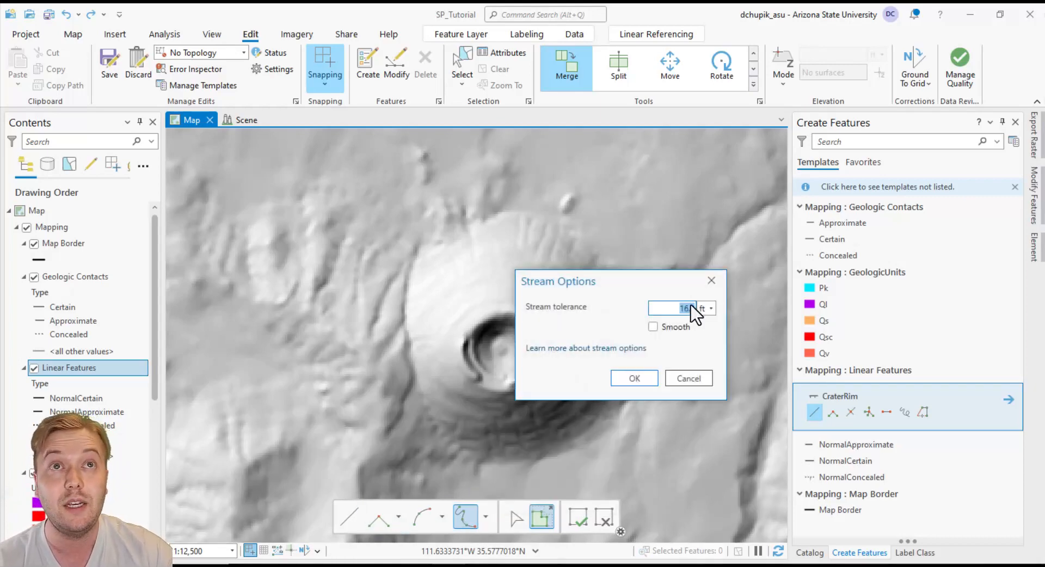
{"action": "left_click", "coordinate": [711, 308]}
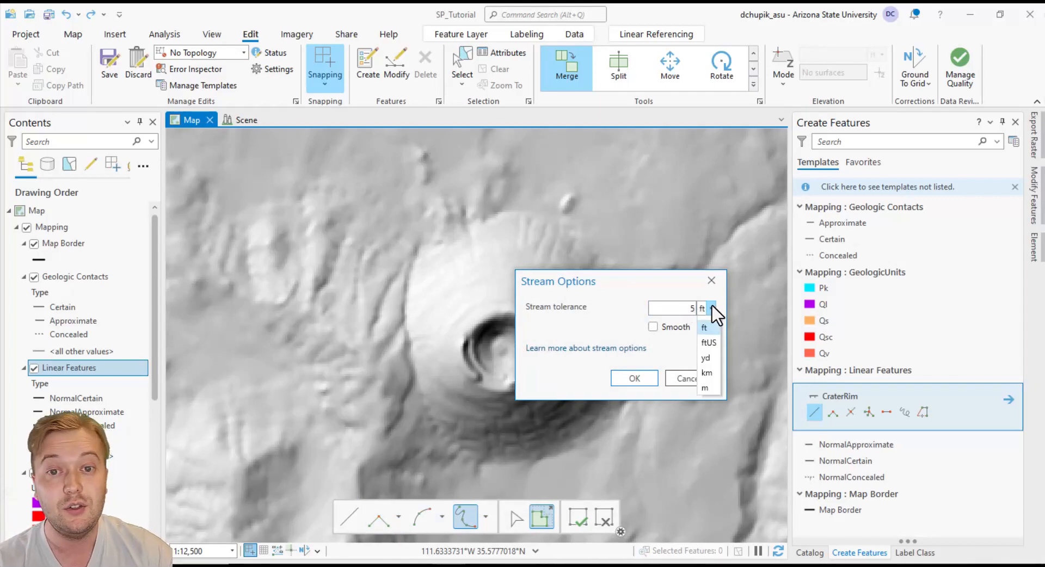
{"action": "left_click", "coordinate": [704, 387]}
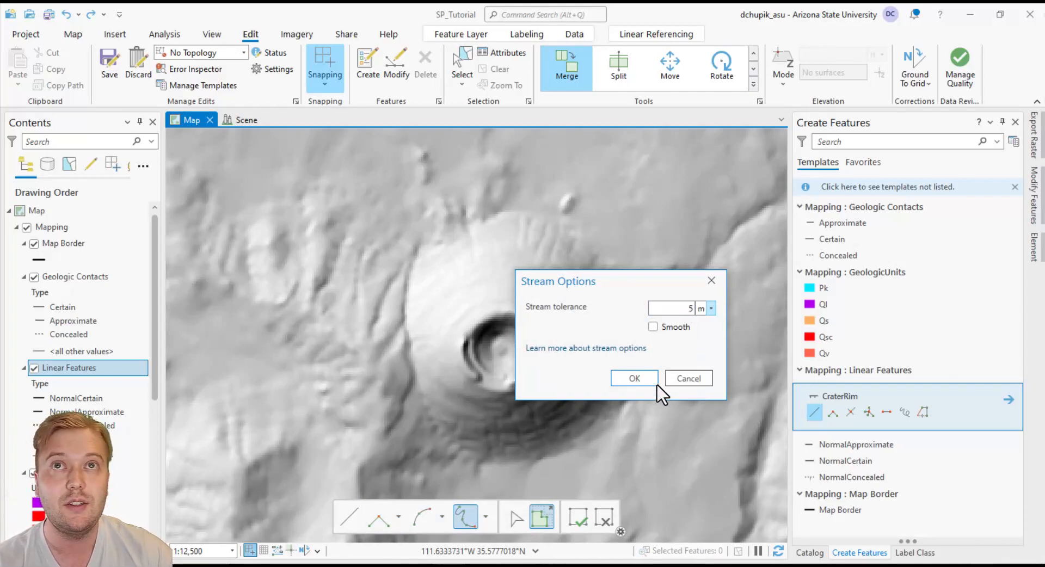
Confirm the tolerance and stream-trace a closed CraterRim line around the central crater's rim
{"action": "left_click", "coordinate": [633, 378]}
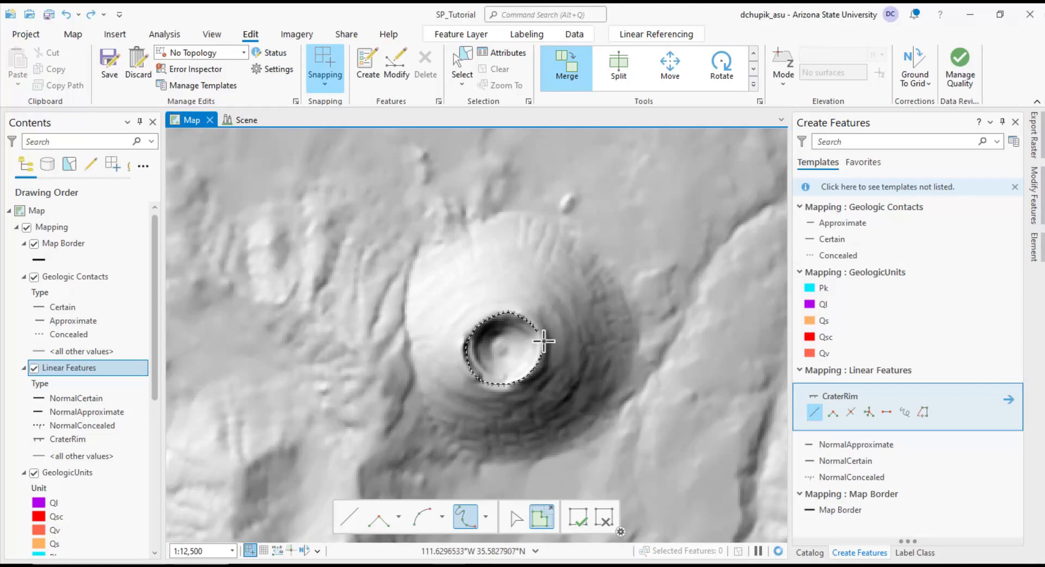
{"action": "left_click", "coordinate": [377, 516]}
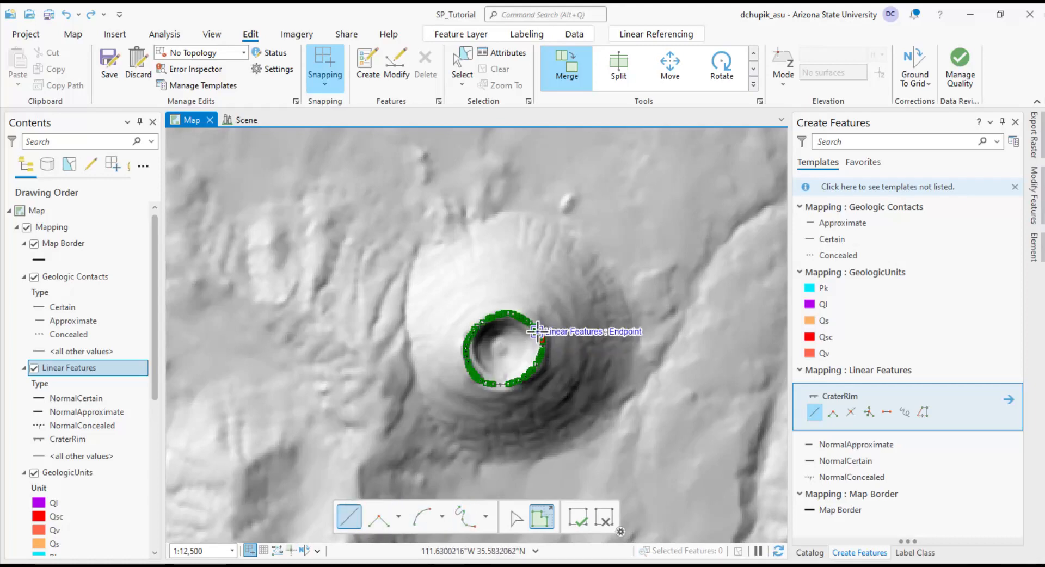
{"action": "left_click", "coordinate": [577, 518]}
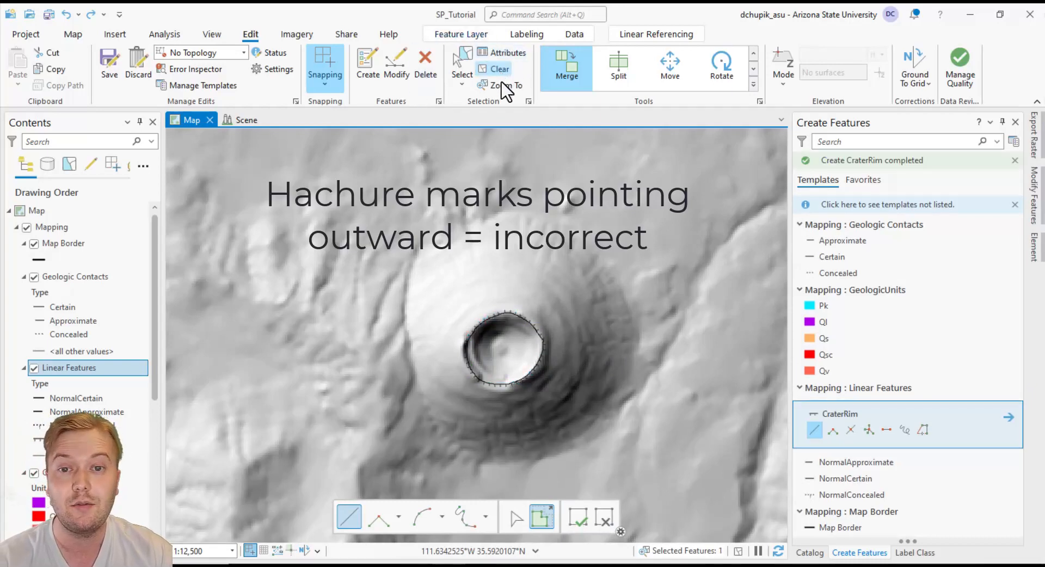
Clear the selection and retrace the central crater rim reversed so its hachures point inward
{"action": "left_click", "coordinate": [498, 69]}
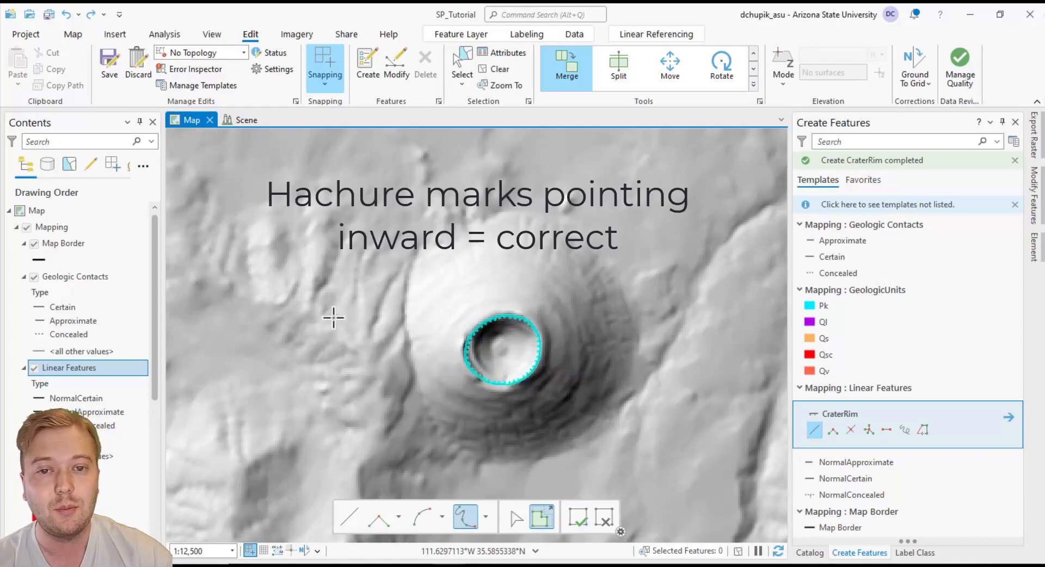
{"action": "left_click", "coordinate": [496, 68]}
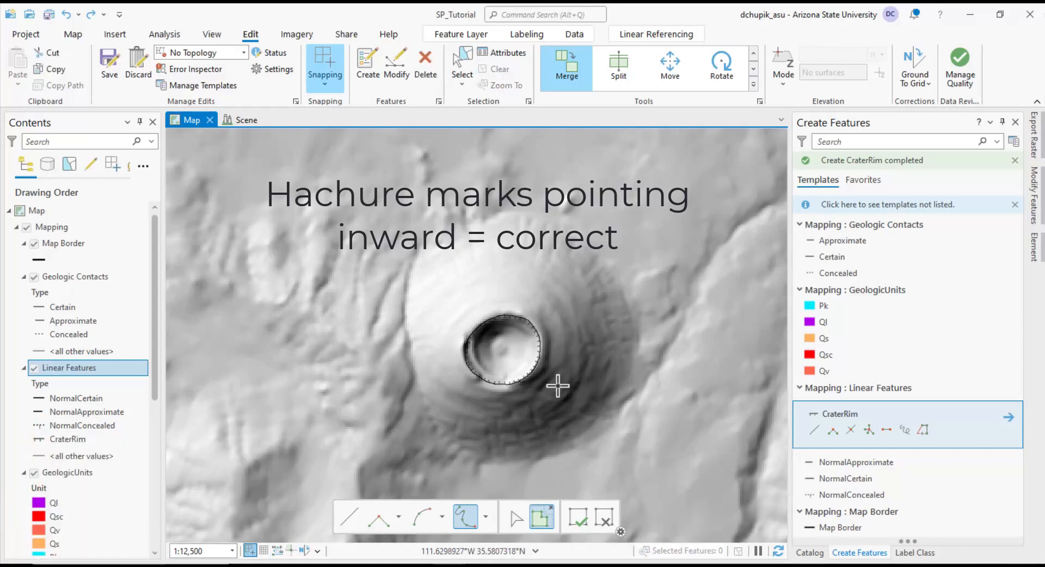
Zoom out to the whole area, then zoom in on the southwestern horseshoe-shaped crater to trace its rim
{"action": "left_click_drag", "start_coordinate": [556, 385], "coordinate": [432, 361]}
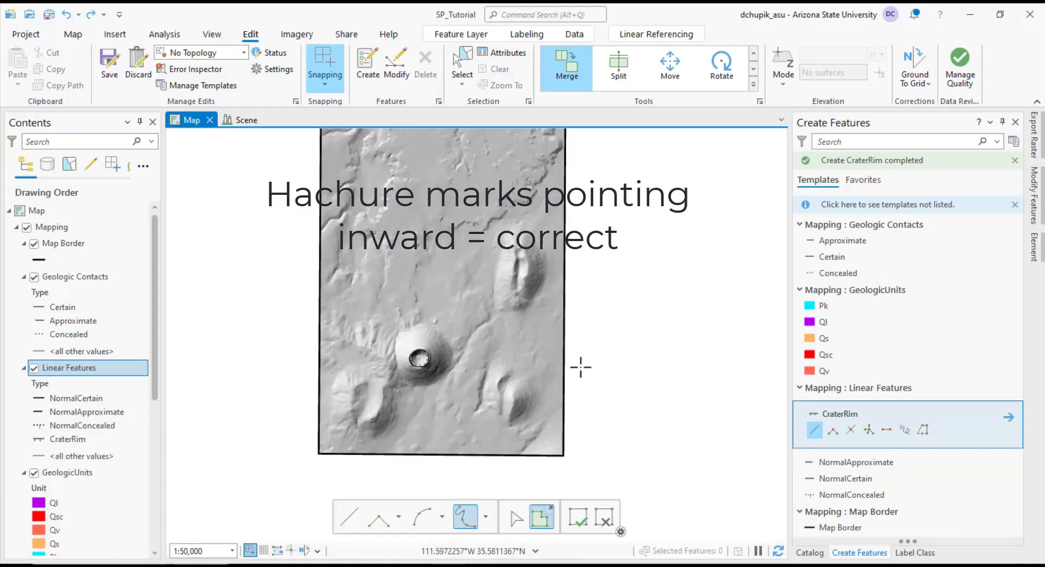
{"action": "left_click_drag", "start_coordinate": [580, 367], "coordinate": [483, 385]}
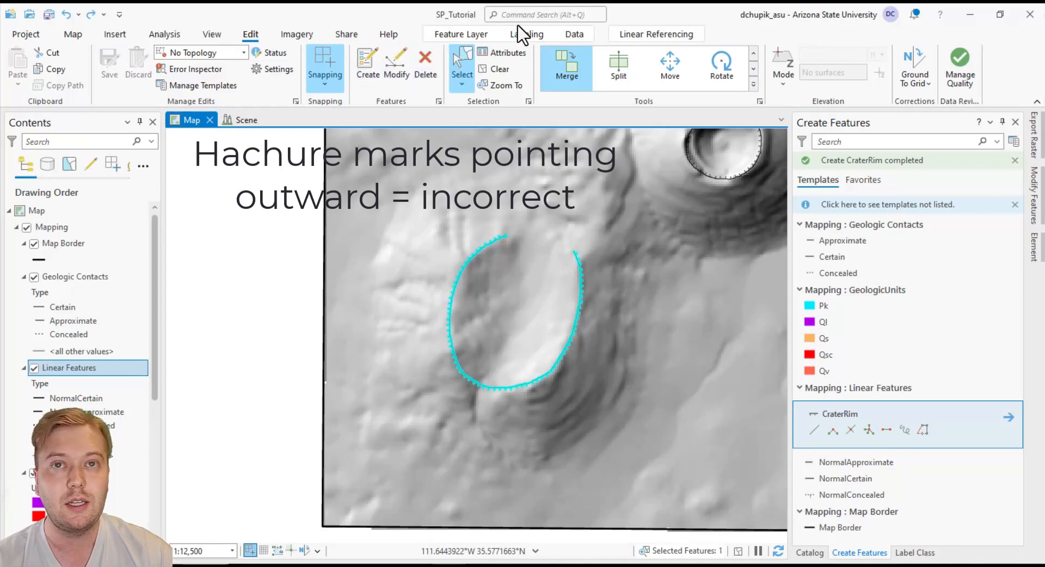
Find the Flip Line tool by searching 'flip' in Command Search
{"action": "left_click", "coordinate": [543, 14]}
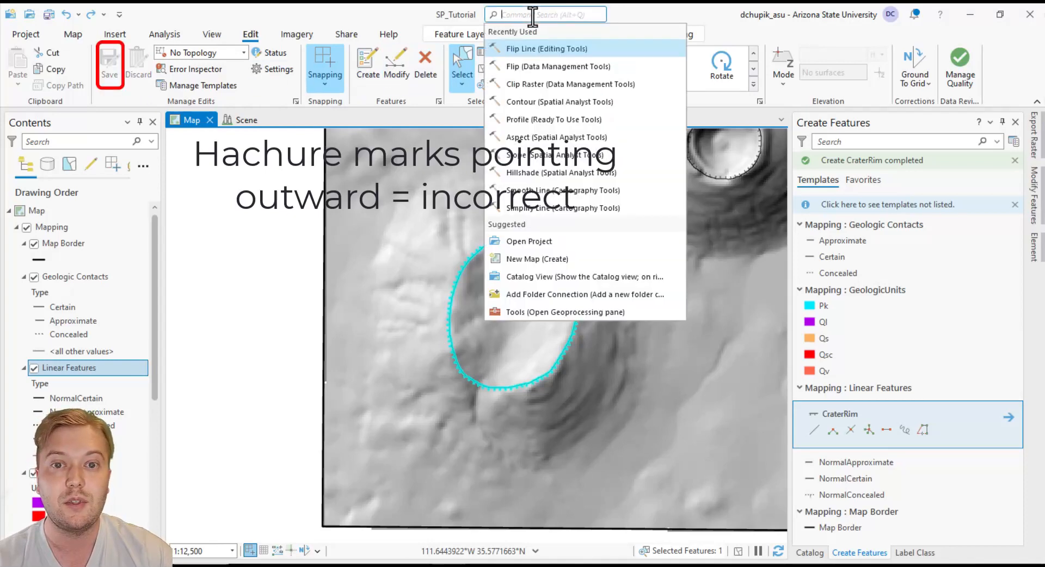
{"action": "type", "text": "flip line"}
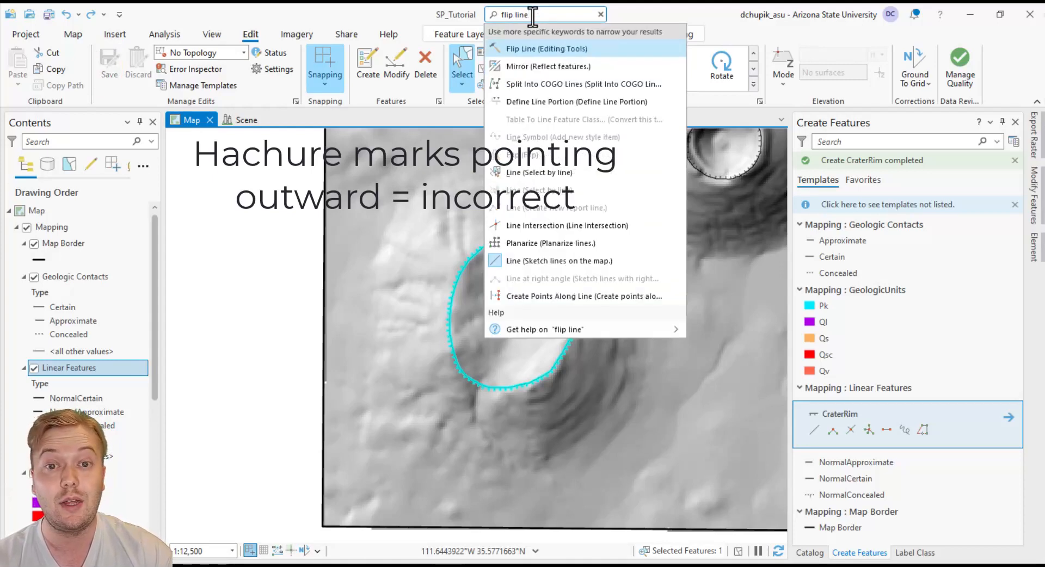
{"action": "left_click", "coordinate": [545, 47]}
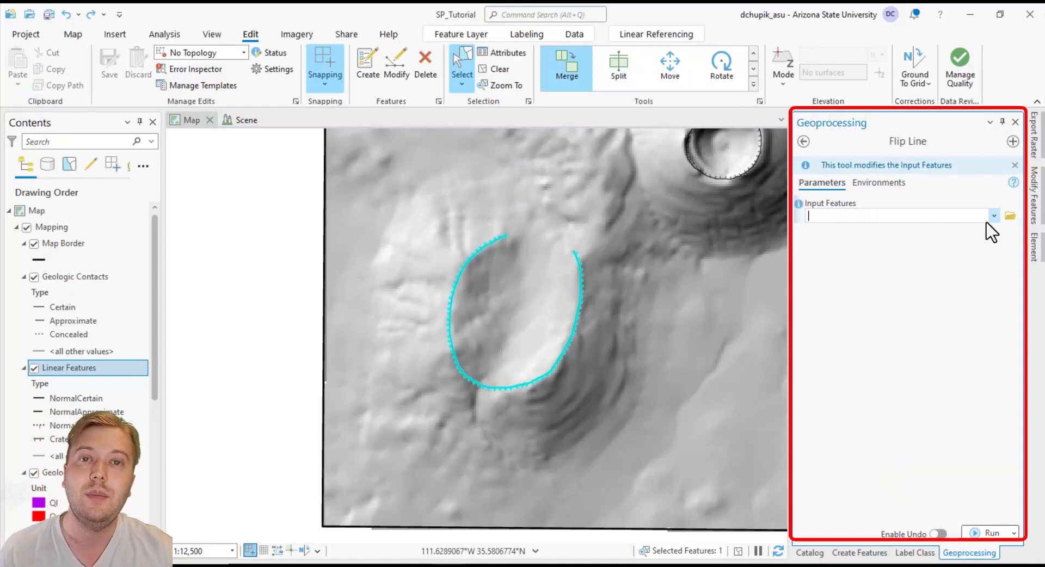
Run Flip Line with Mapping\Linear Features as input to reverse the second crater's rim line
{"action": "left_click", "coordinate": [993, 216]}
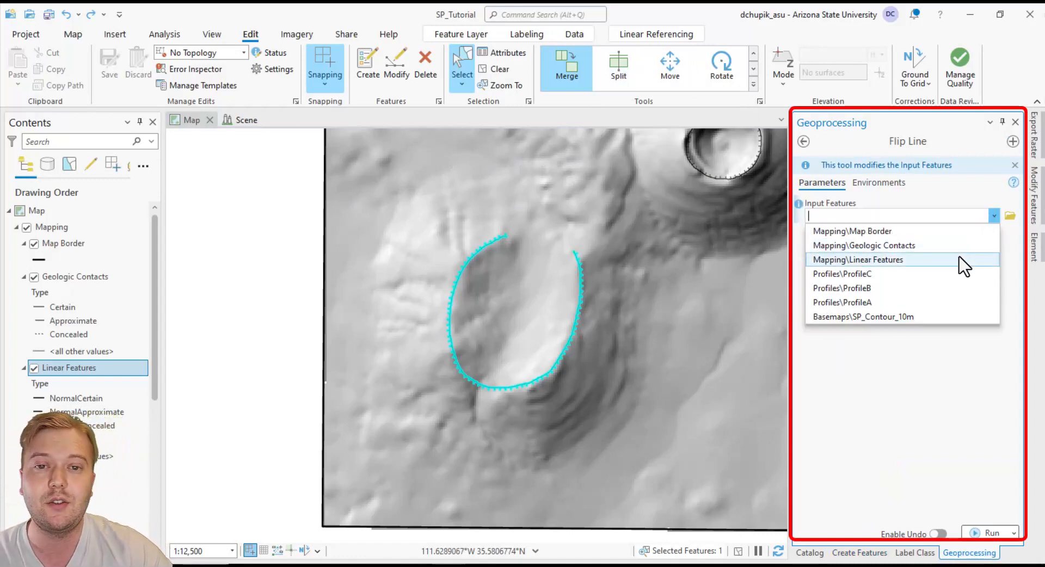
{"action": "left_click", "coordinate": [857, 259]}
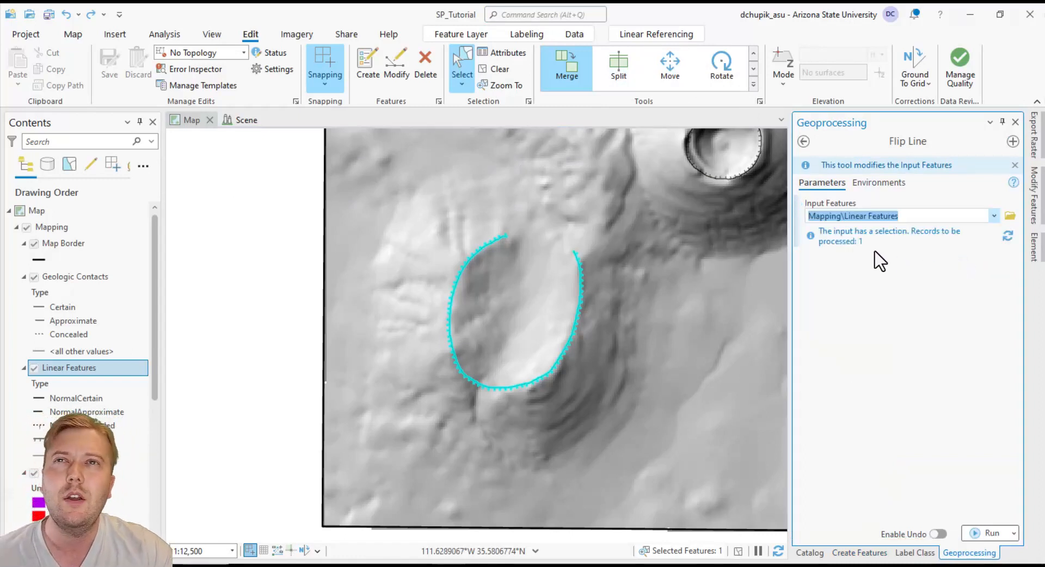
{"action": "left_click", "coordinate": [991, 533]}
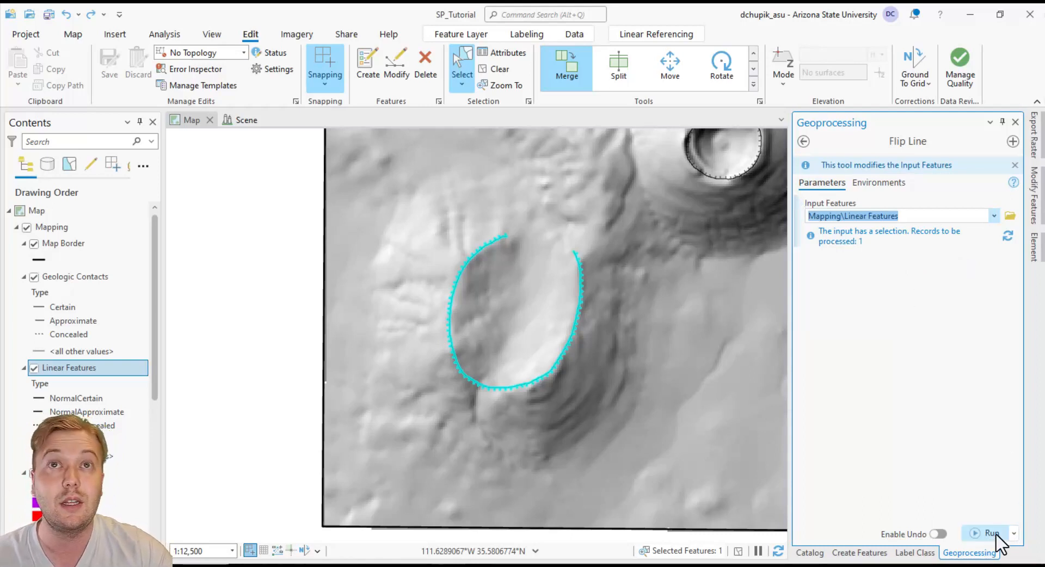
{"action": "left_click", "coordinate": [990, 534]}
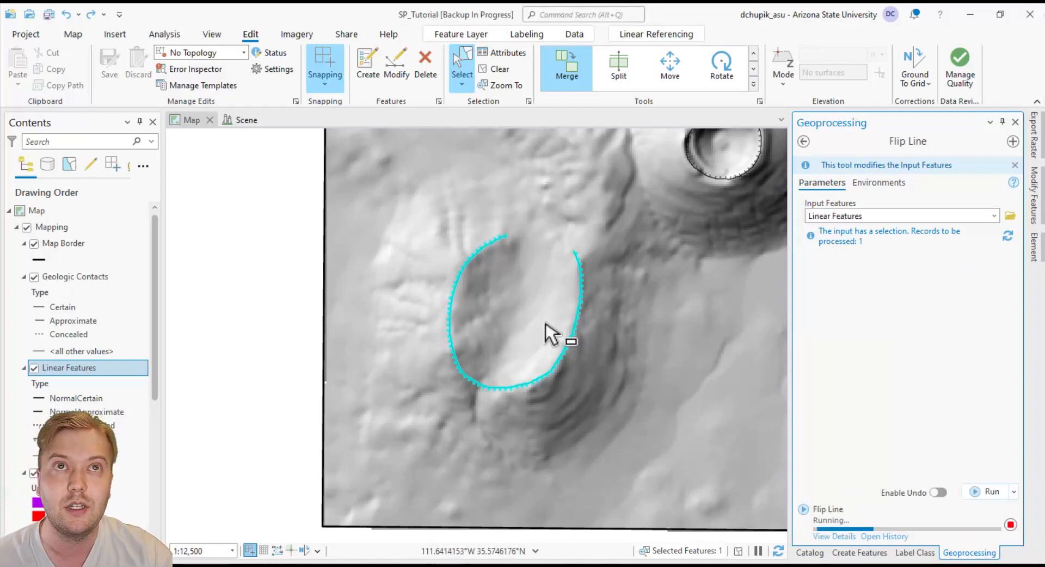
Let Flip Line complete, then pan and zoom out to review crater rims over the whole map
{"action": "left_click", "coordinate": [991, 492]}
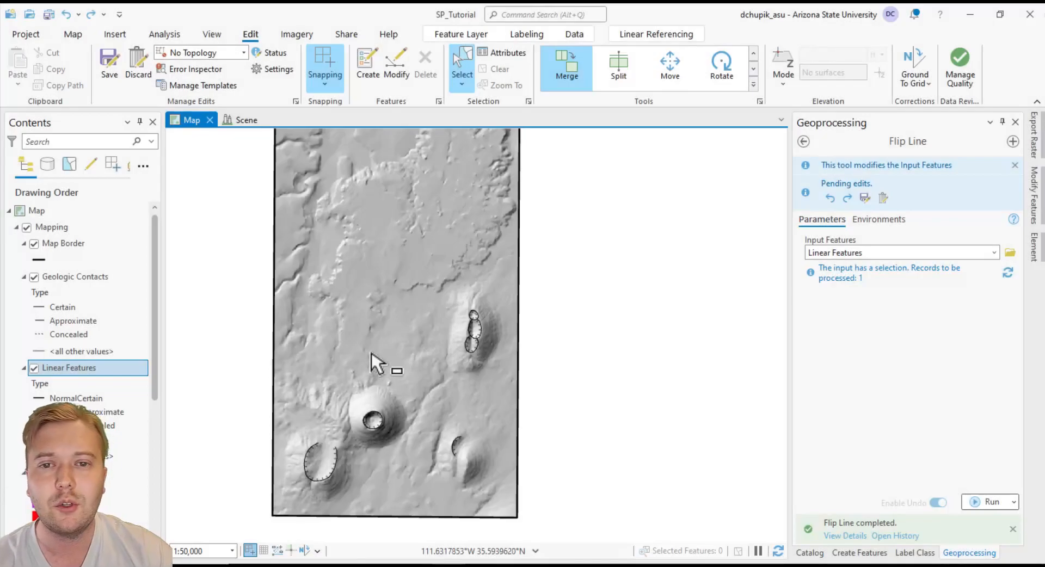
{"action": "left_click_drag", "start_coordinate": [373, 363], "coordinate": [416, 373]}
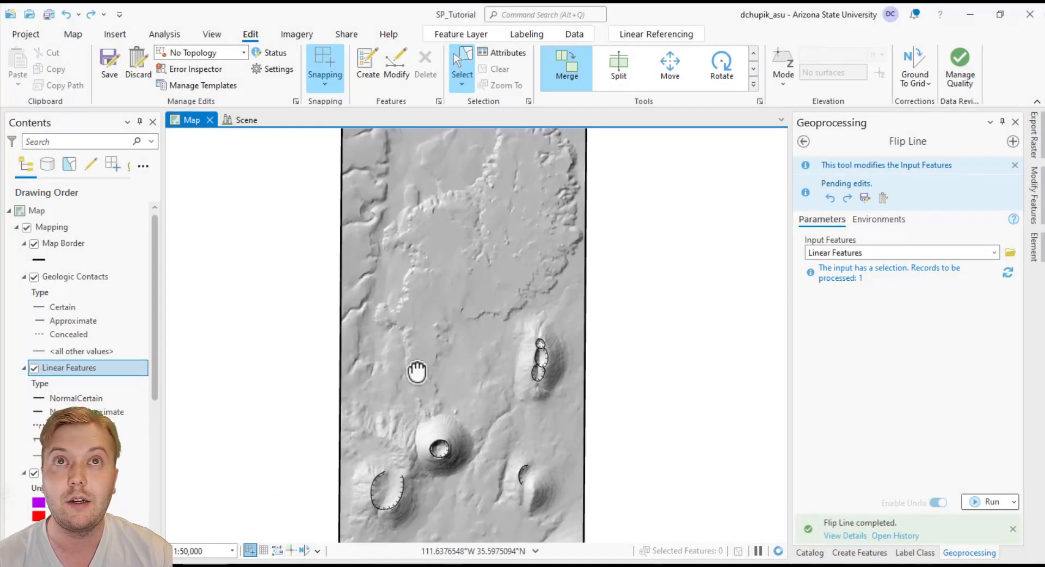
{"action": "scroll", "scroll_direction": "down", "scroll_amount": 3}
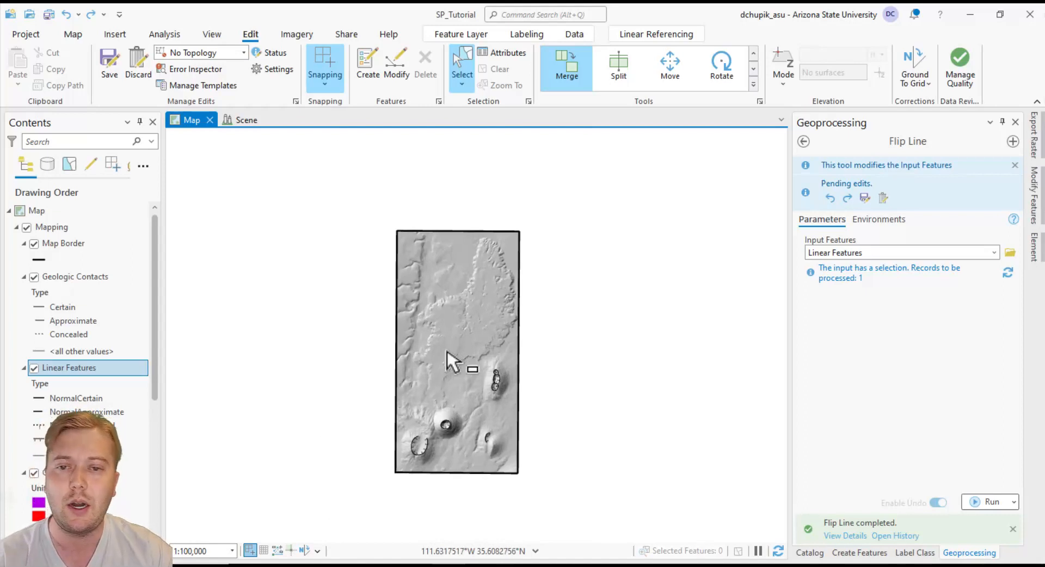
{"action": "mouse_move", "coordinate": [420, 346]}
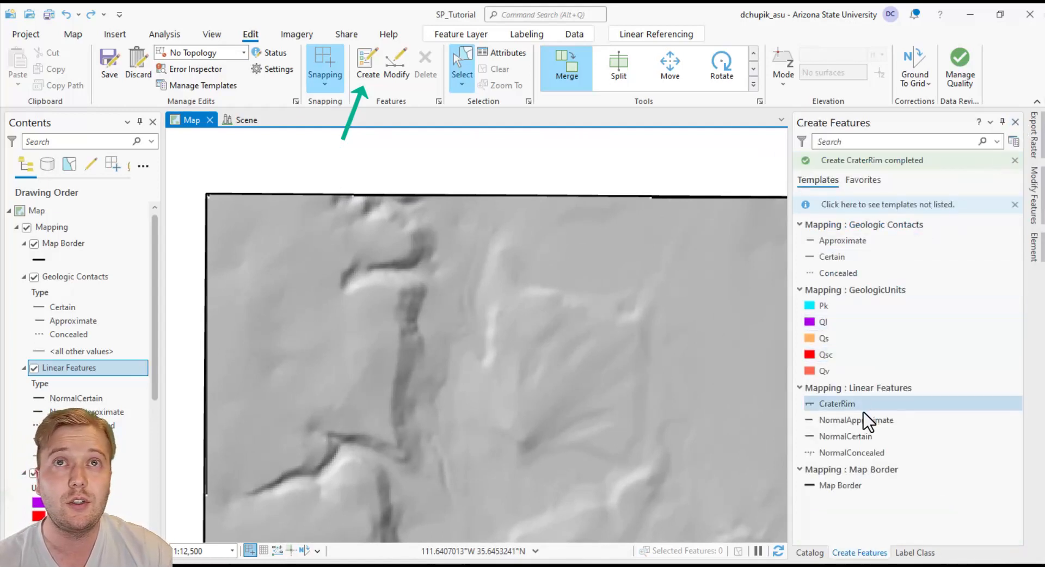
Start a NormalCertain fault line snapped to the top map border and down the western scarp base
{"action": "left_click", "coordinate": [845, 436]}
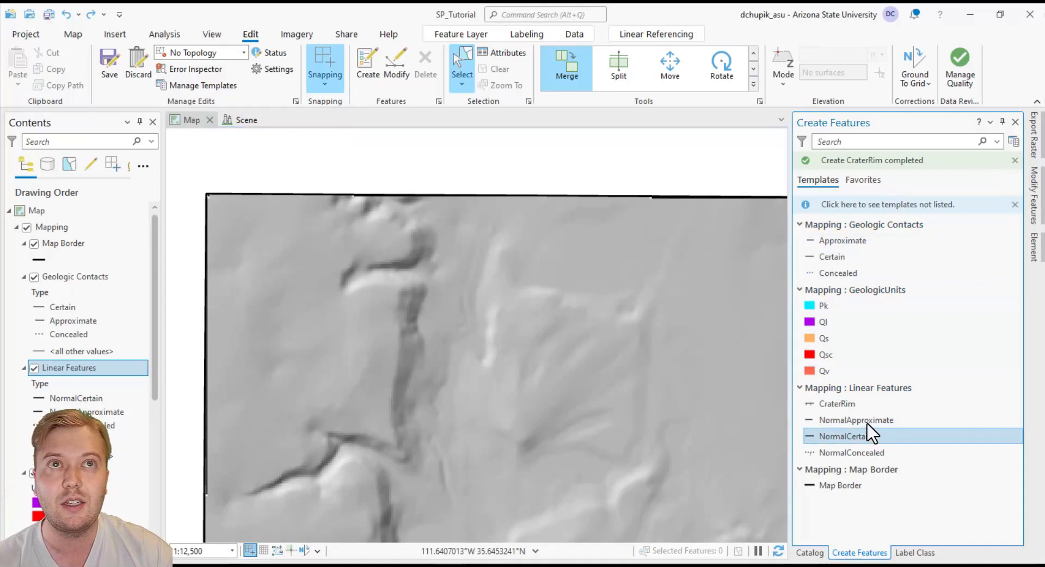
{"action": "left_click", "coordinate": [847, 435]}
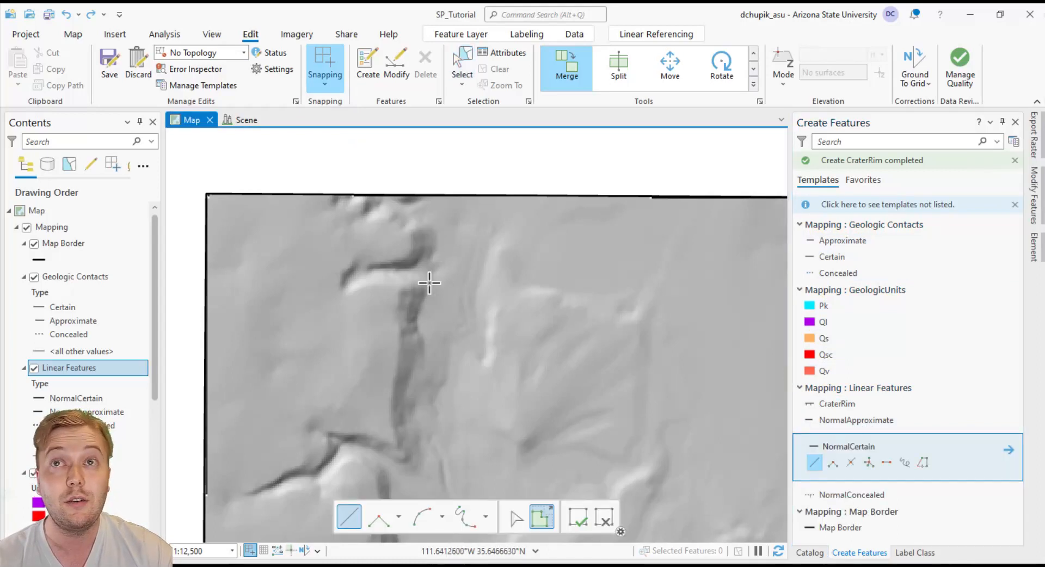
{"action": "mouse_move", "coordinate": [426, 201]}
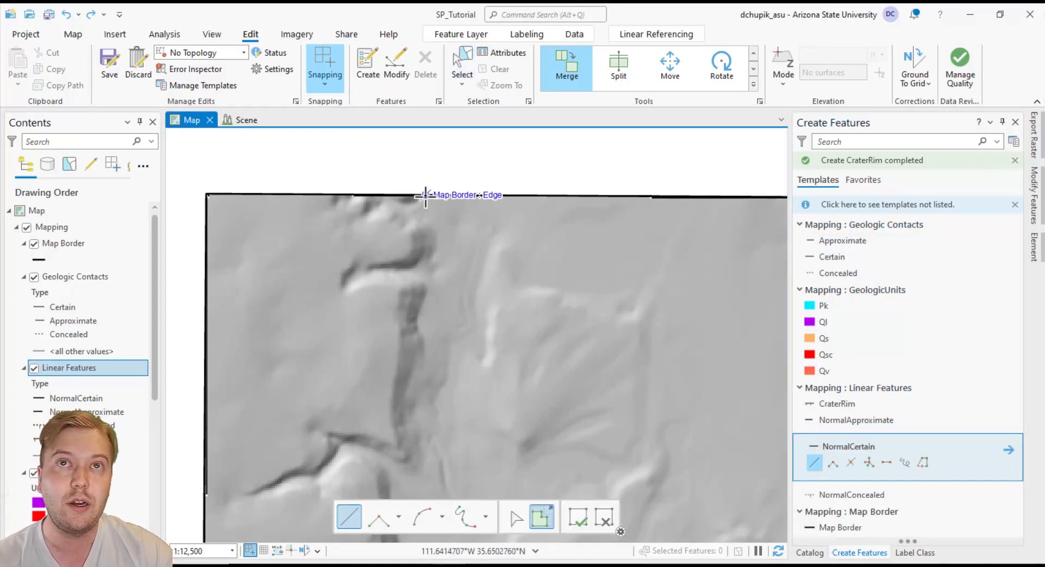
{"action": "left_click", "coordinate": [326, 67]}
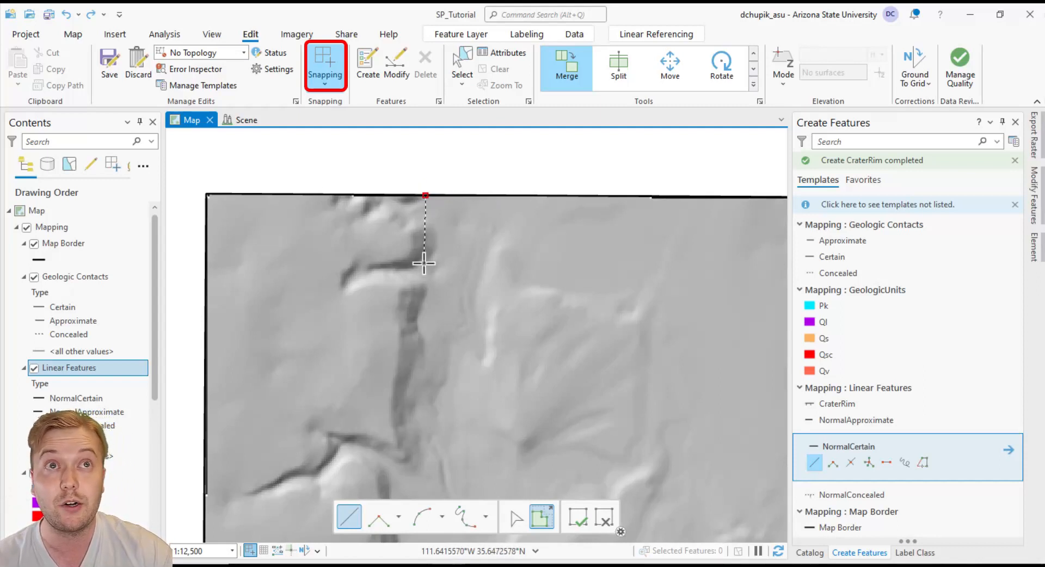
{"action": "mouse_move", "coordinate": [410, 455]}
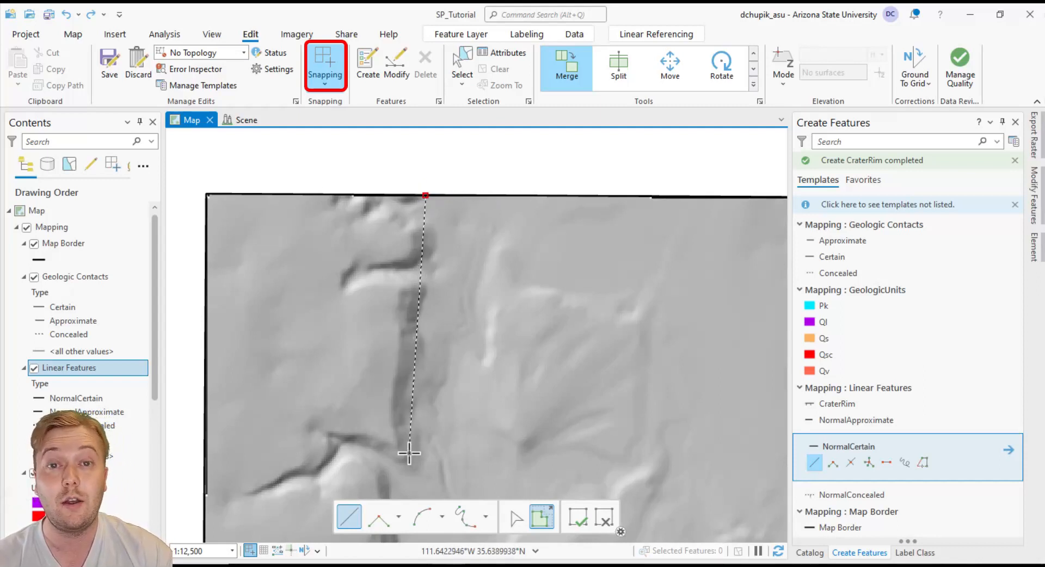
{"action": "mouse_move", "coordinate": [408, 453]}
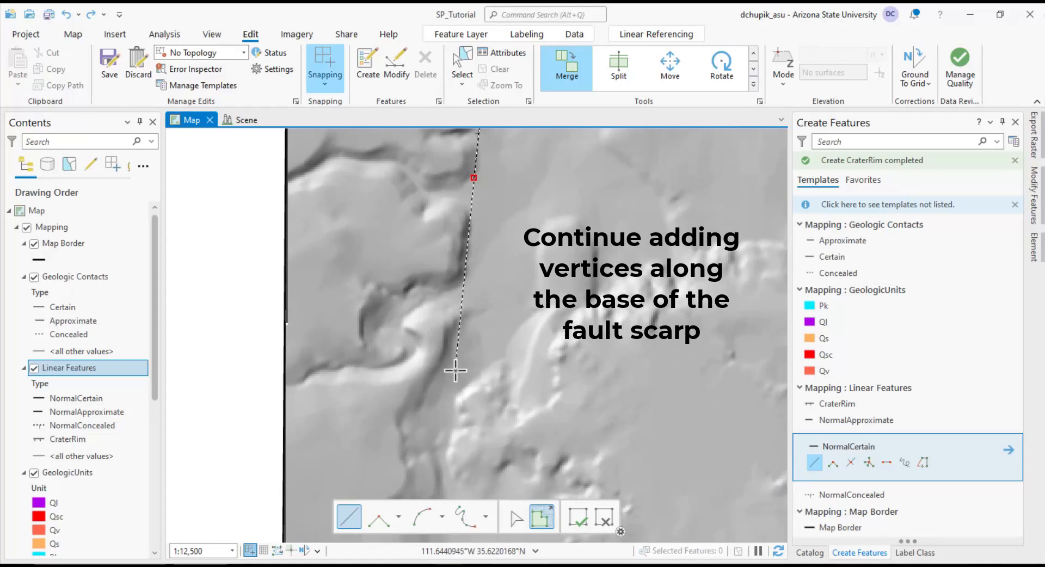
{"action": "mouse_move", "coordinate": [458, 326]}
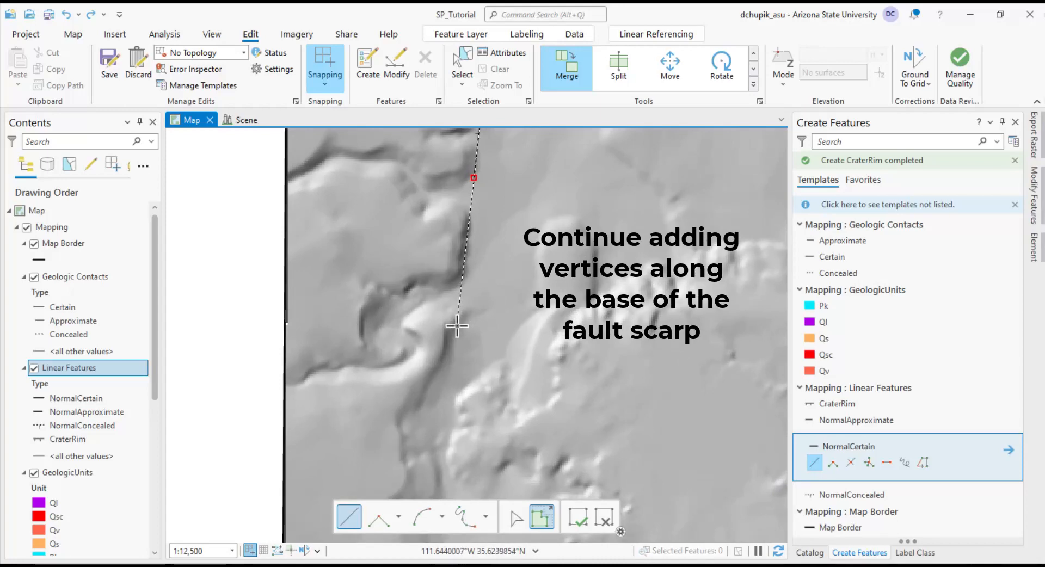
{"action": "left_click", "coordinate": [458, 327]}
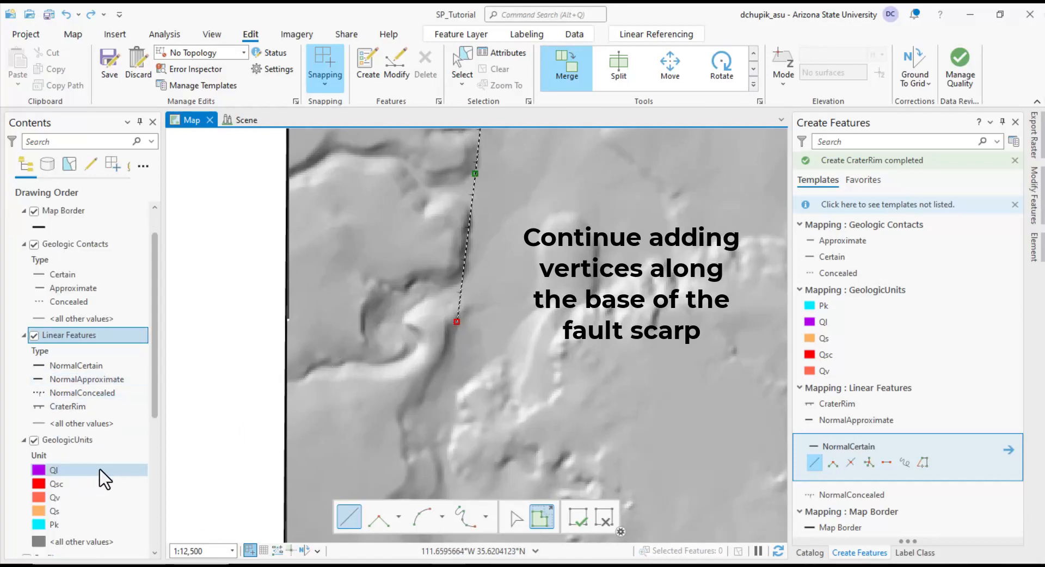
Check the scarp against Google Earth imagery, then continue adding vertices along its base
{"action": "scroll", "scroll_direction": "down", "scroll_amount": 3}
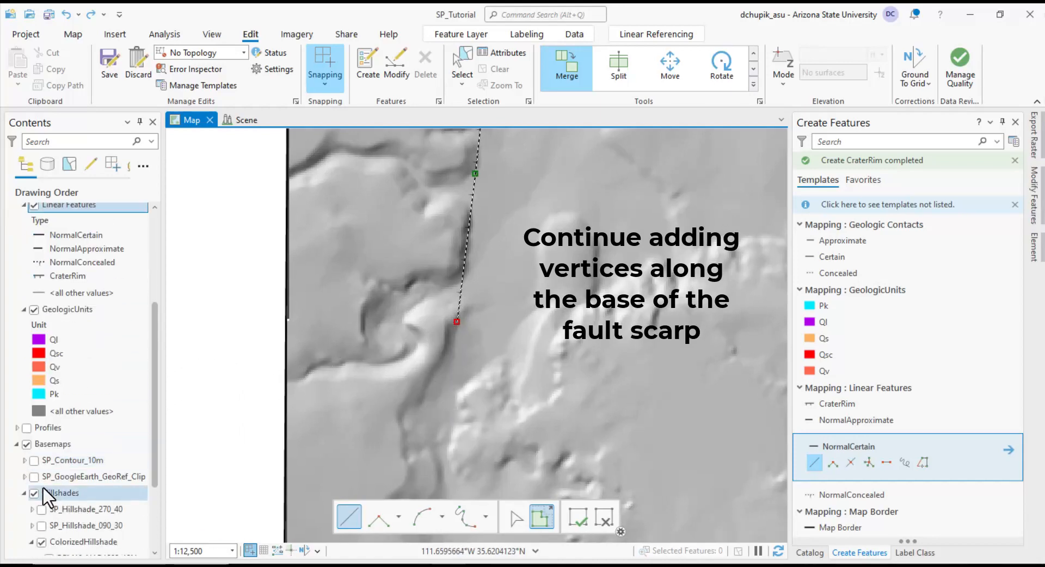
{"action": "left_click", "coordinate": [34, 482]}
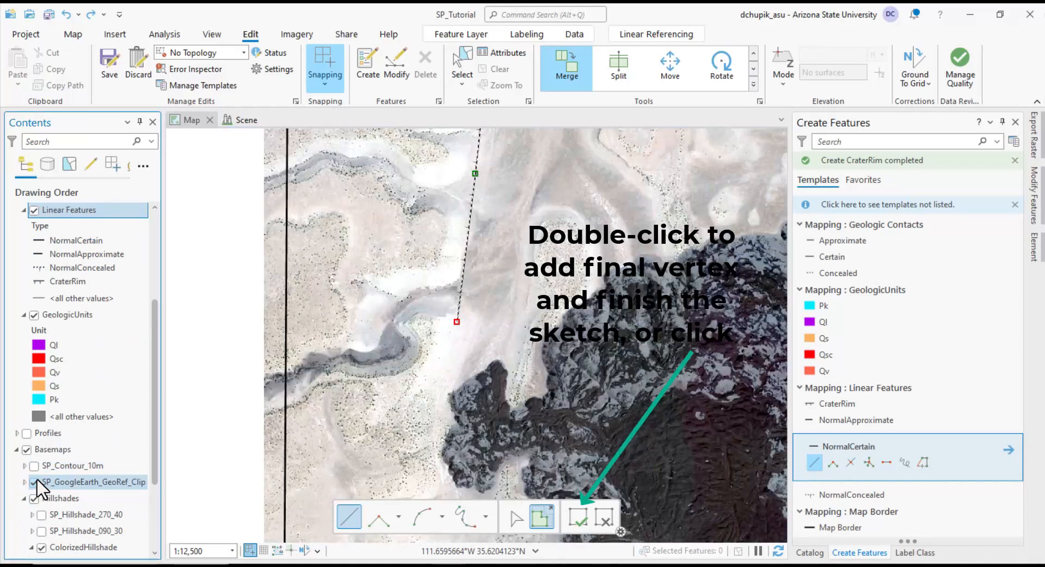
{"action": "left_click", "coordinate": [34, 483]}
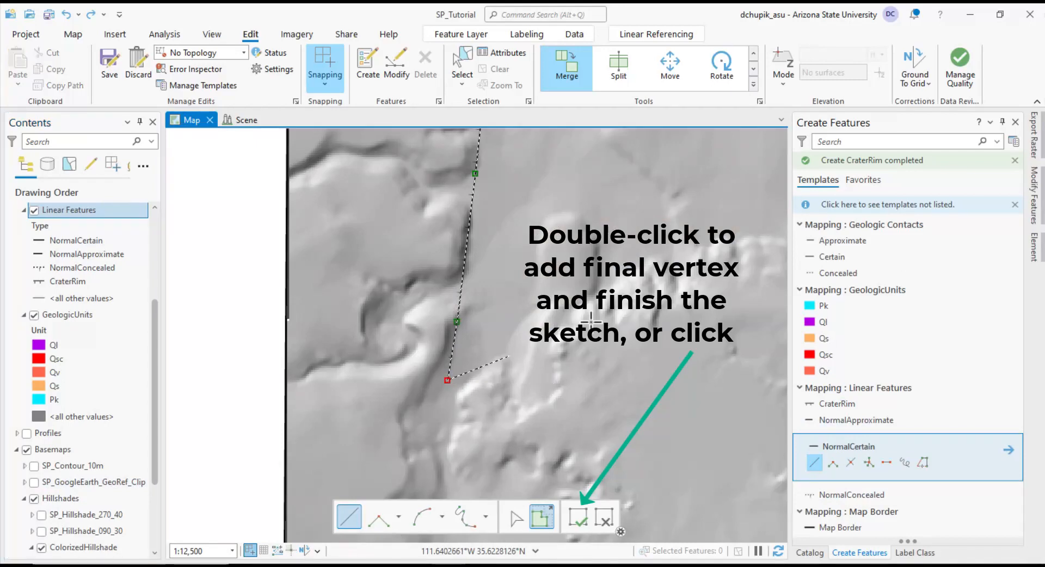
{"action": "left_click", "coordinate": [576, 516]}
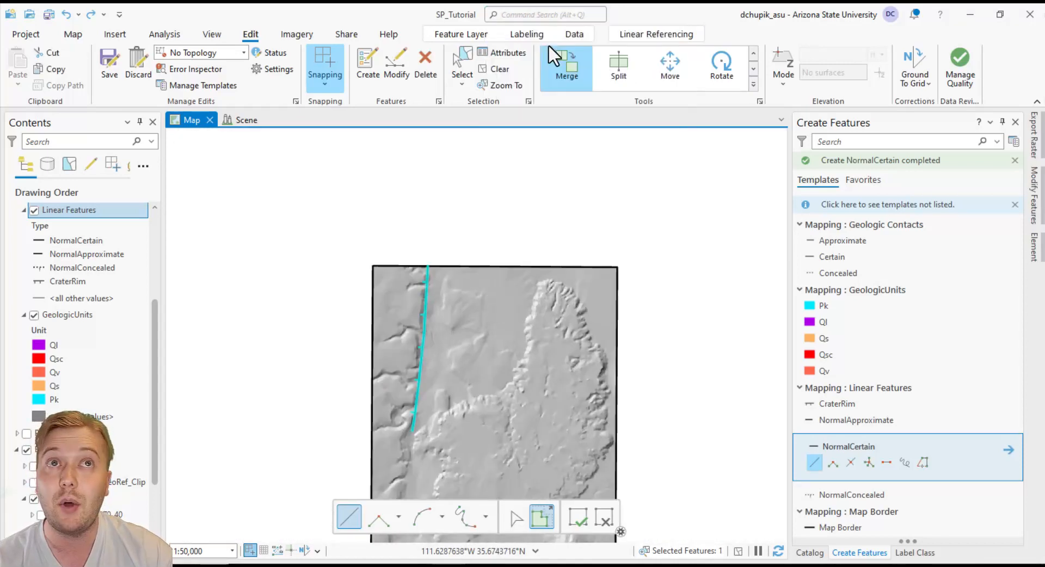
Start a second NormalCertain segment at the first's end and extend it south along the scarp
{"action": "left_click", "coordinate": [968, 553]}
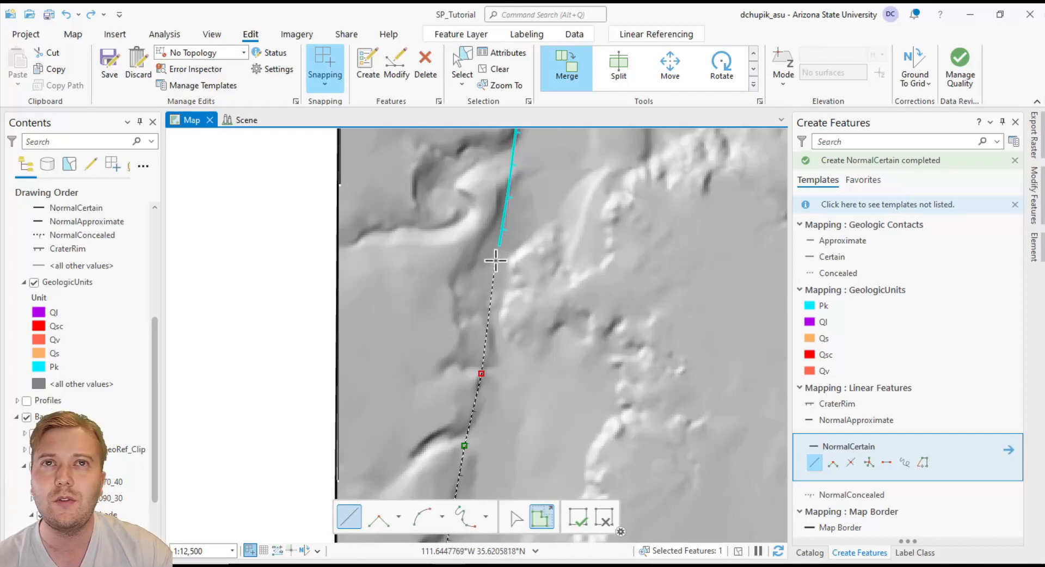
{"action": "left_click", "coordinate": [576, 518]}
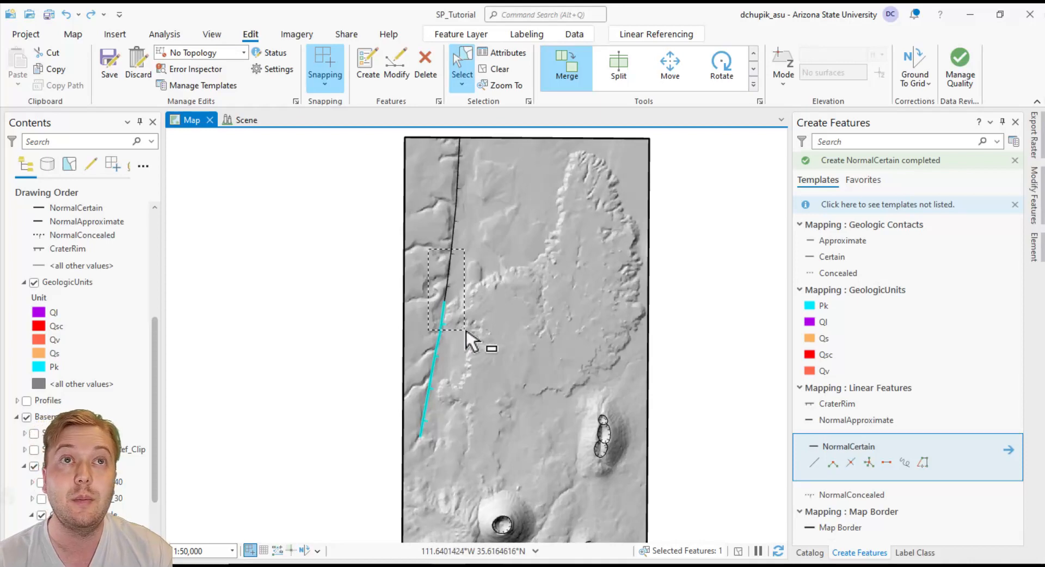
Select both western fault segments and merge them into one NormalCertain line
{"action": "left_click", "coordinate": [566, 64]}
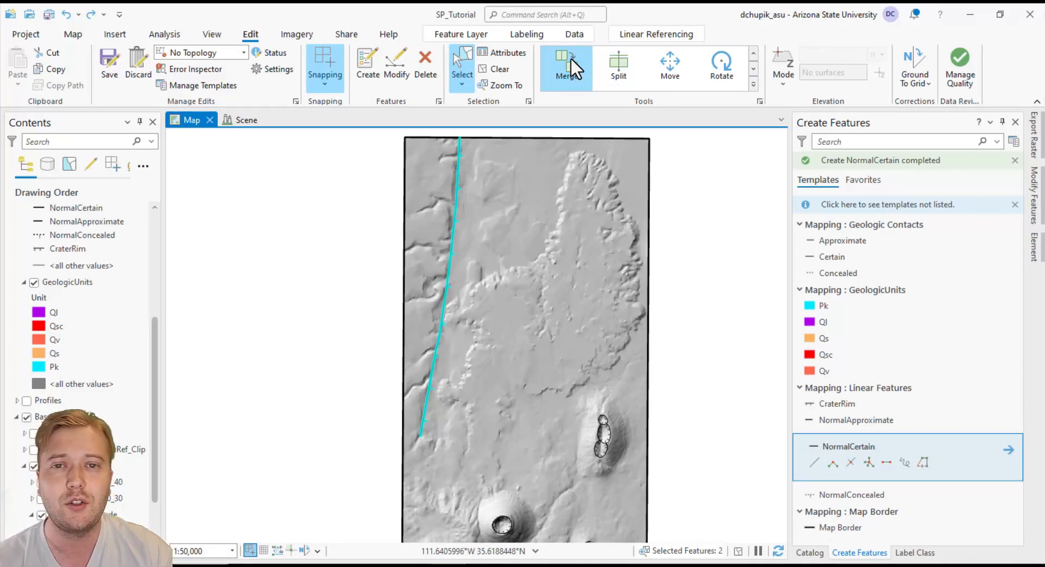
{"action": "left_click", "coordinate": [1014, 204]}
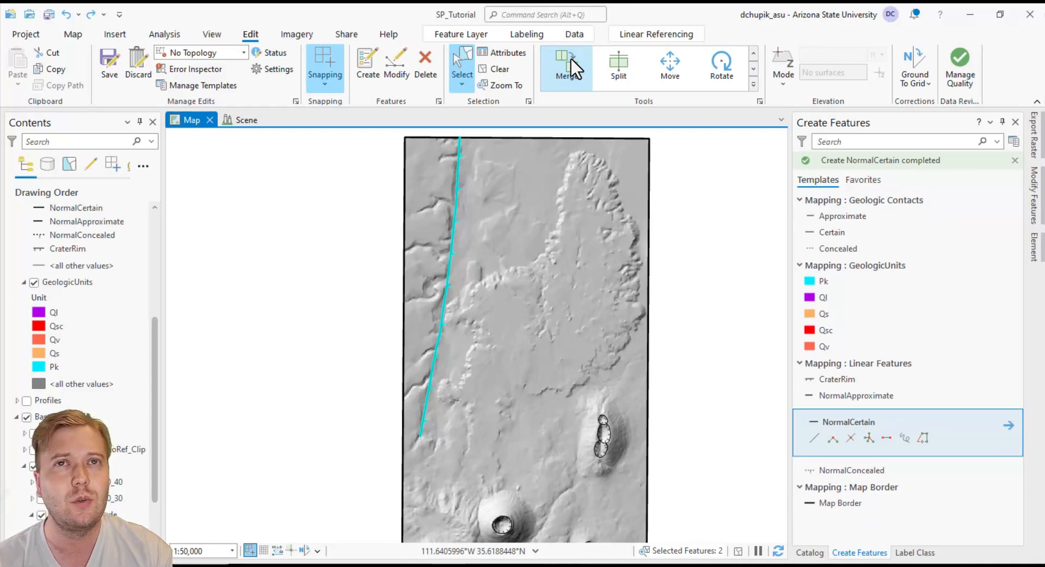
{"action": "left_click", "coordinate": [565, 67]}
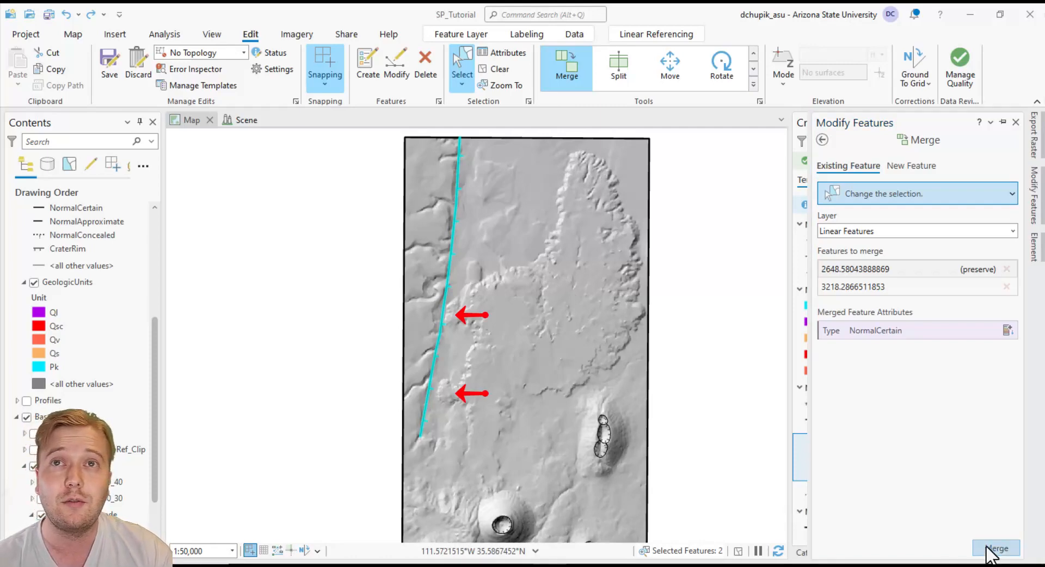
{"action": "left_click", "coordinate": [996, 547]}
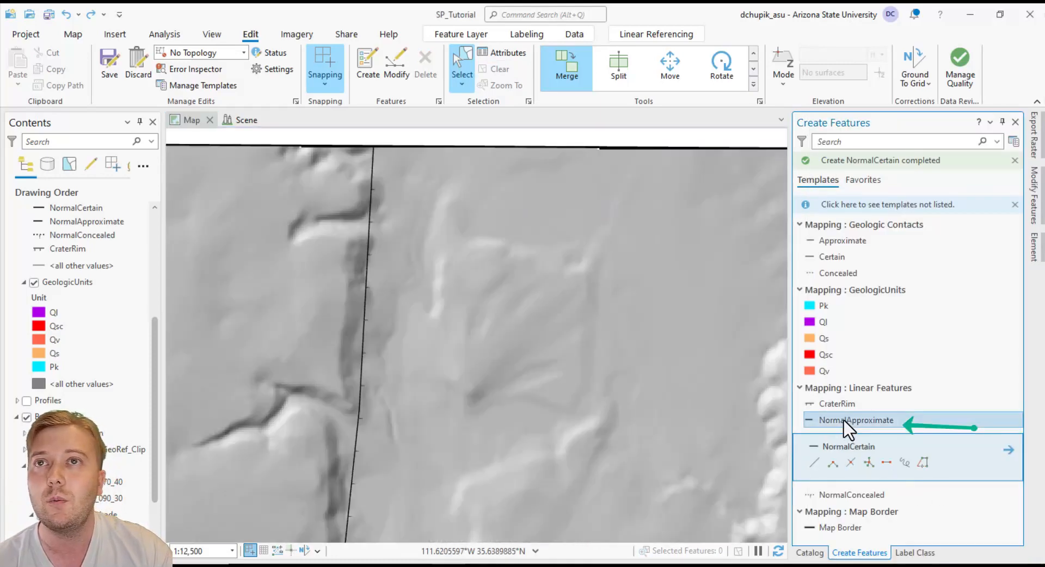
Digitize a NormalApproximate fault from the top map border southward beside the western fault
{"action": "left_click", "coordinate": [856, 420]}
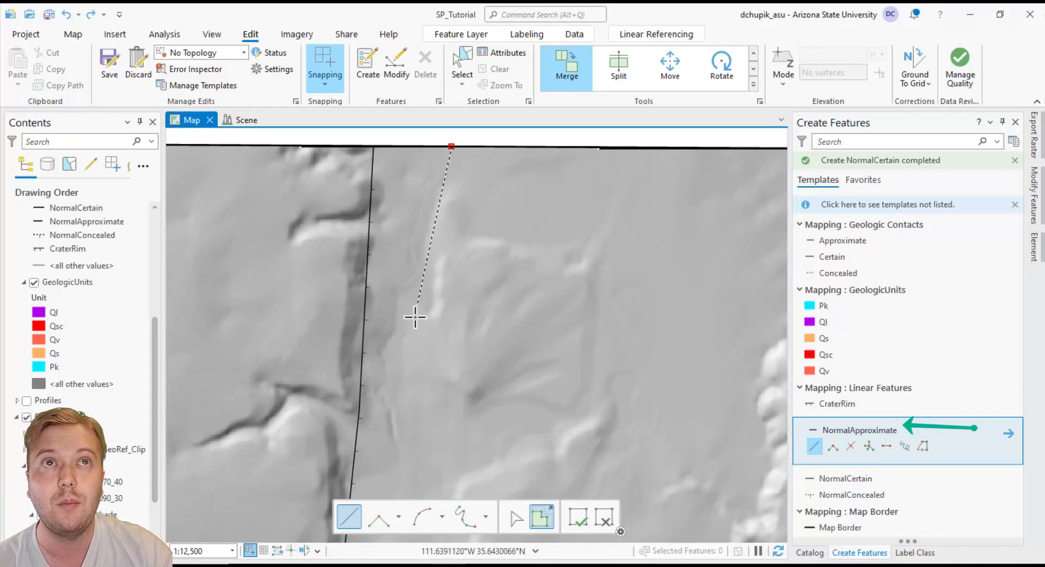
{"action": "mouse_move", "coordinate": [420, 301]}
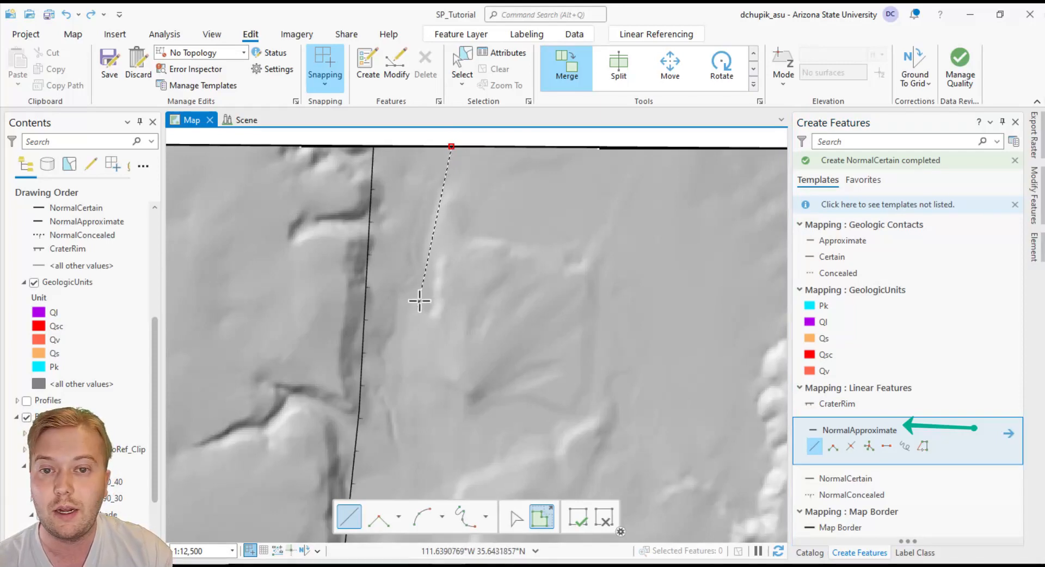
{"action": "scroll", "scroll_direction": "down", "scroll_amount": 3}
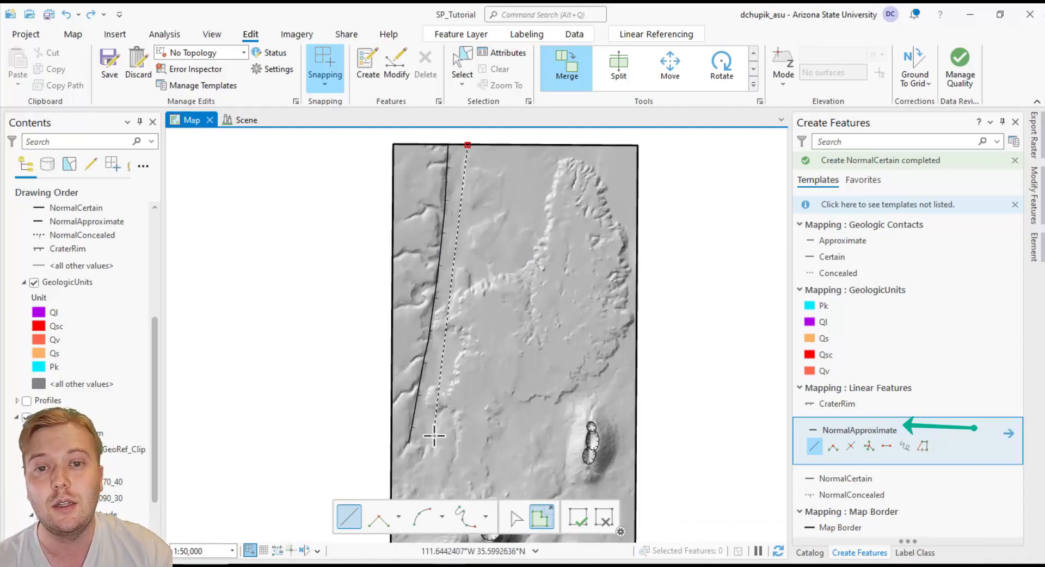
{"action": "left_click", "coordinate": [569, 496]}
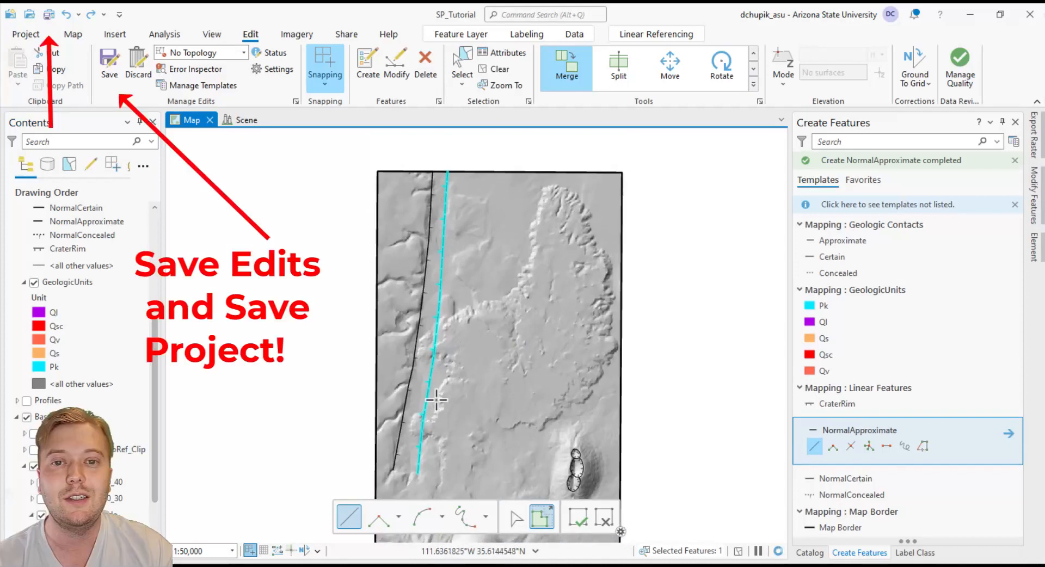
{"action": "mouse_move", "coordinate": [497, 68]}
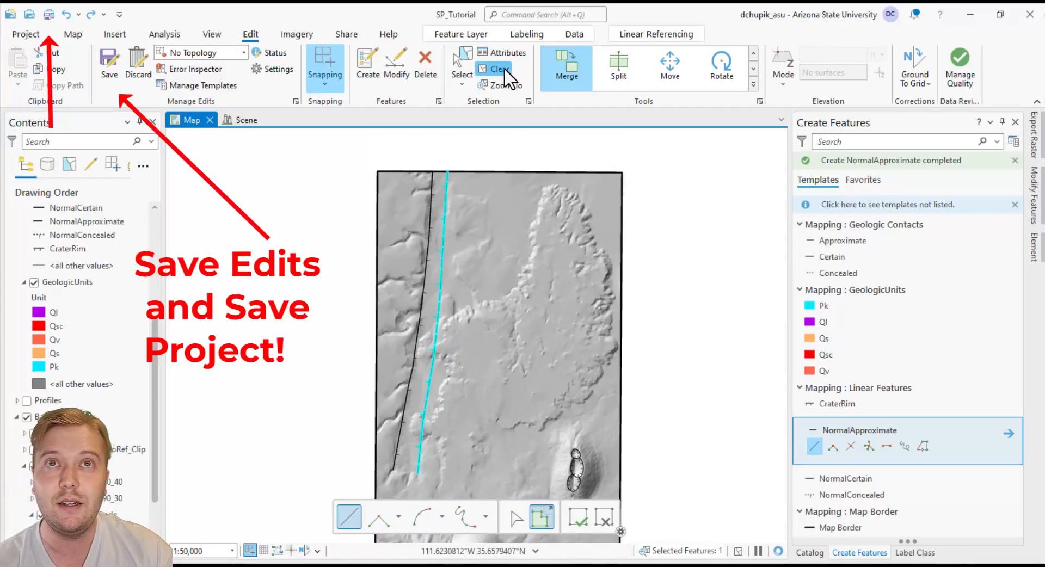
Clear the selection so the eastern fault shows its dashed approximate symbol
{"action": "left_click", "coordinate": [496, 68]}
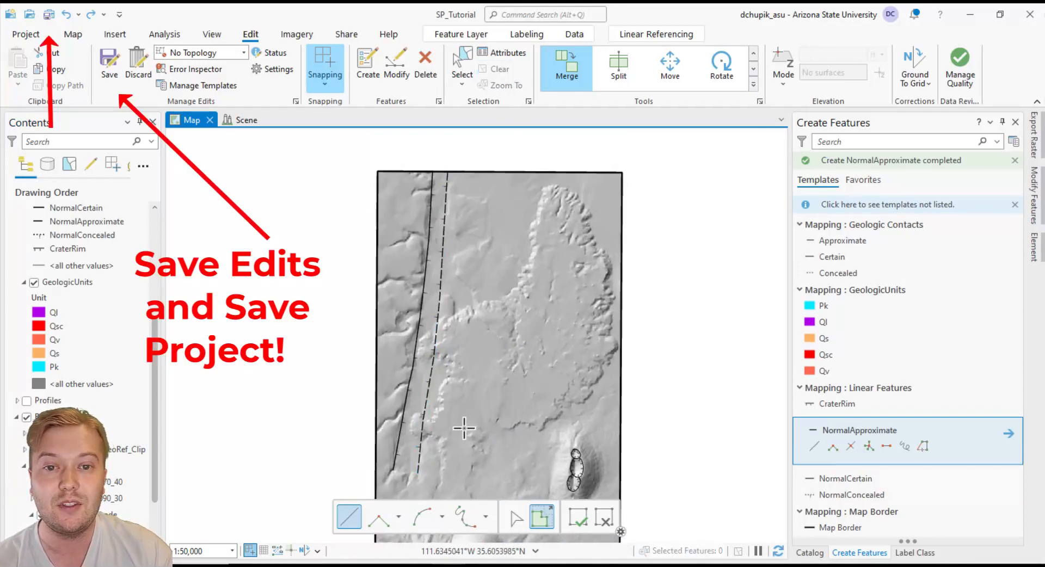